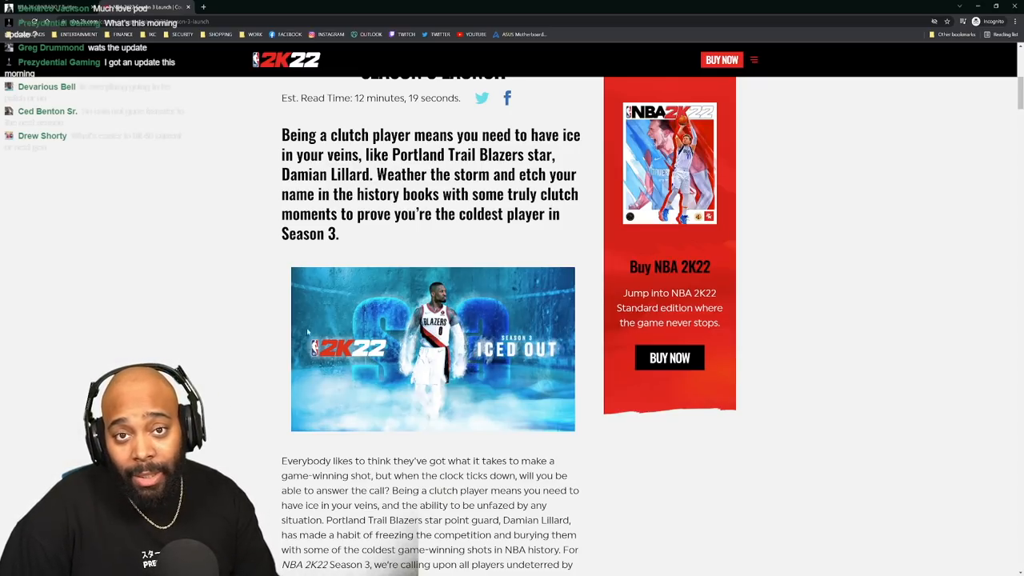
Scroll down from the Damian Lillard intro until the Hoop in a Winter Wonderland heading and image appear.
scroll("down", 3)
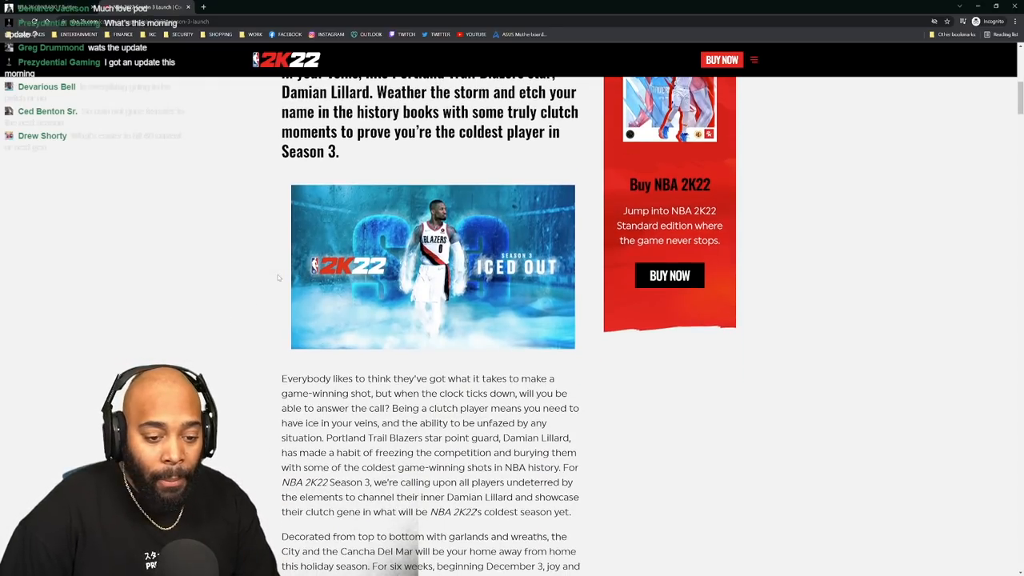
scroll("down", 3)
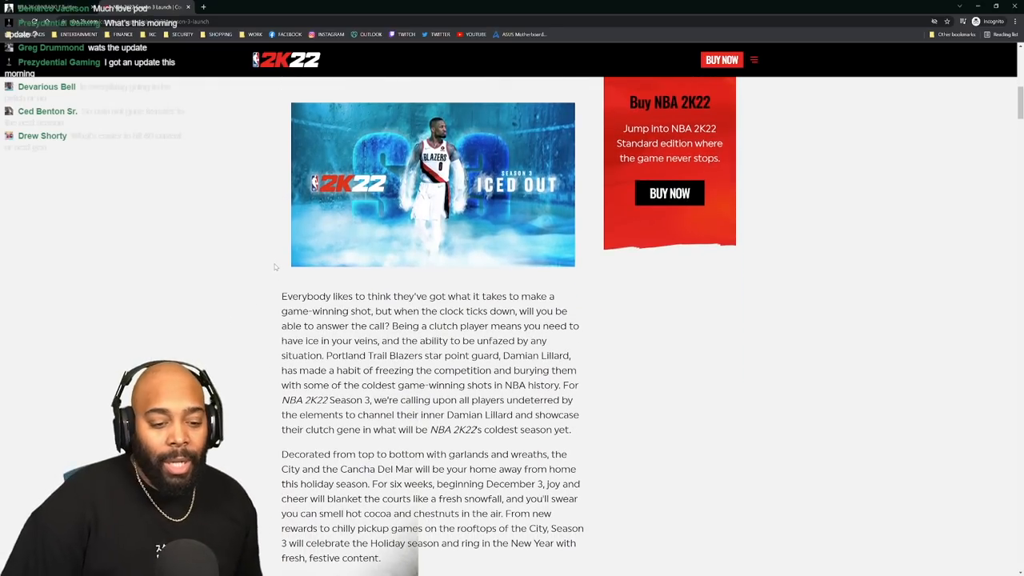
scroll("down", 3)
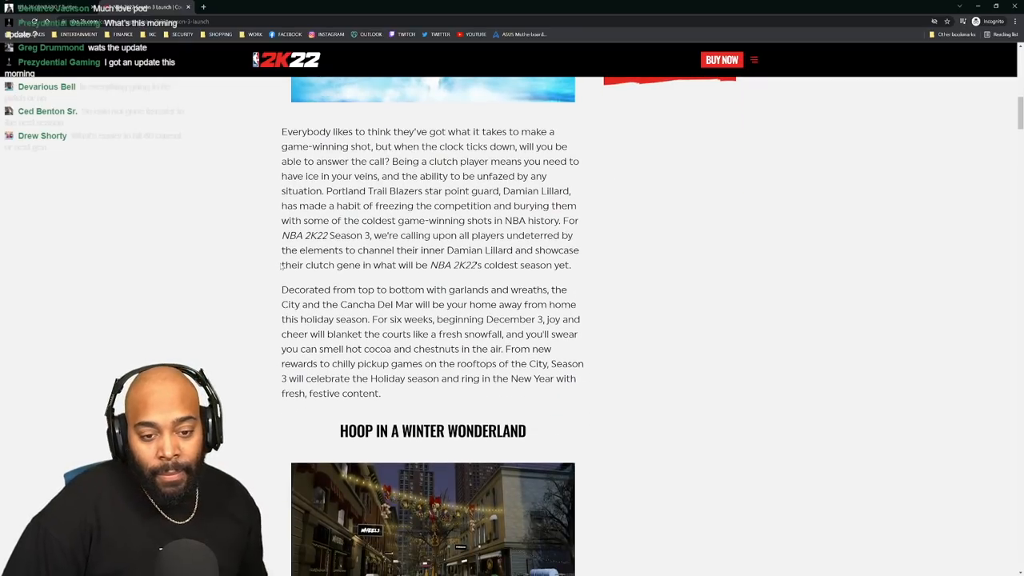
scroll("down", 3)
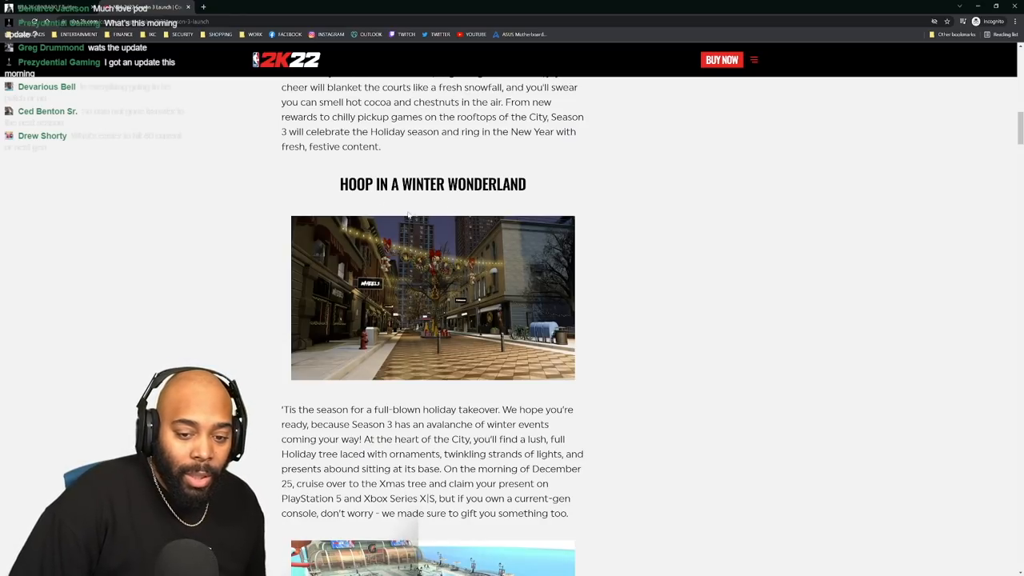
mouse_move(483, 232)
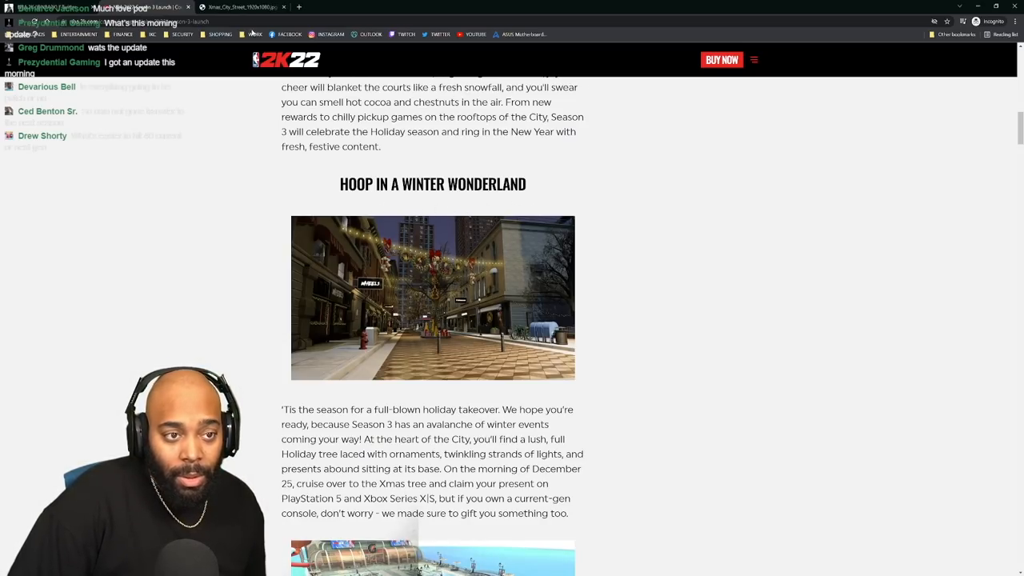
Open the snowy Cancha Del Mar courts image full size in a new tab and scroll through it.
left_click(431, 297)
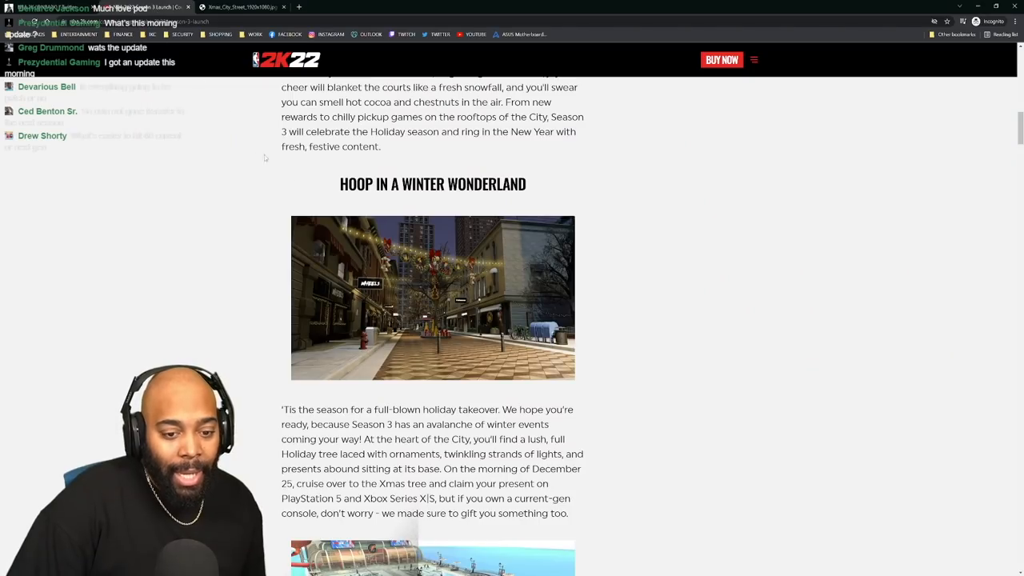
scroll("down", 3)
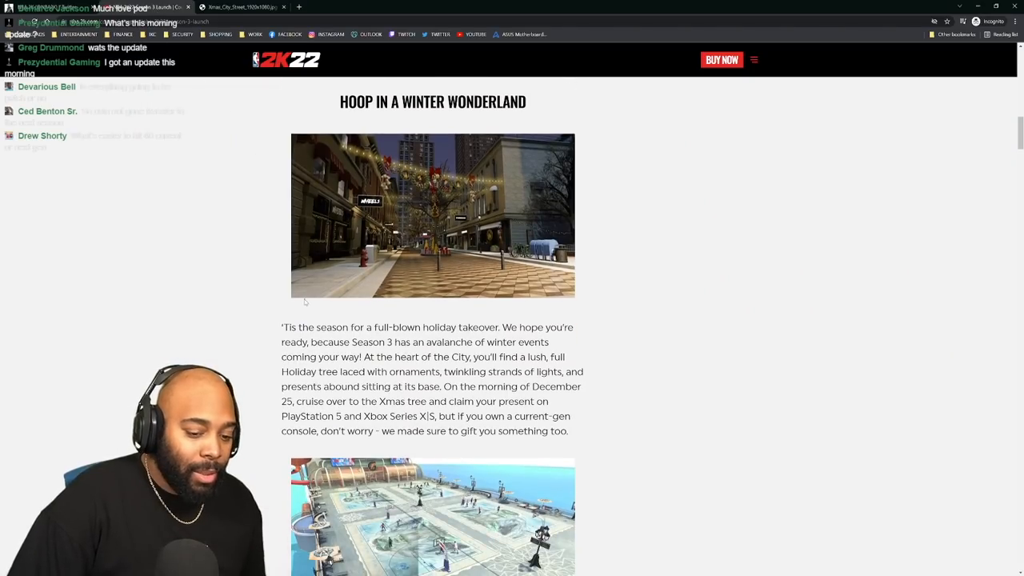
scroll("down", 3)
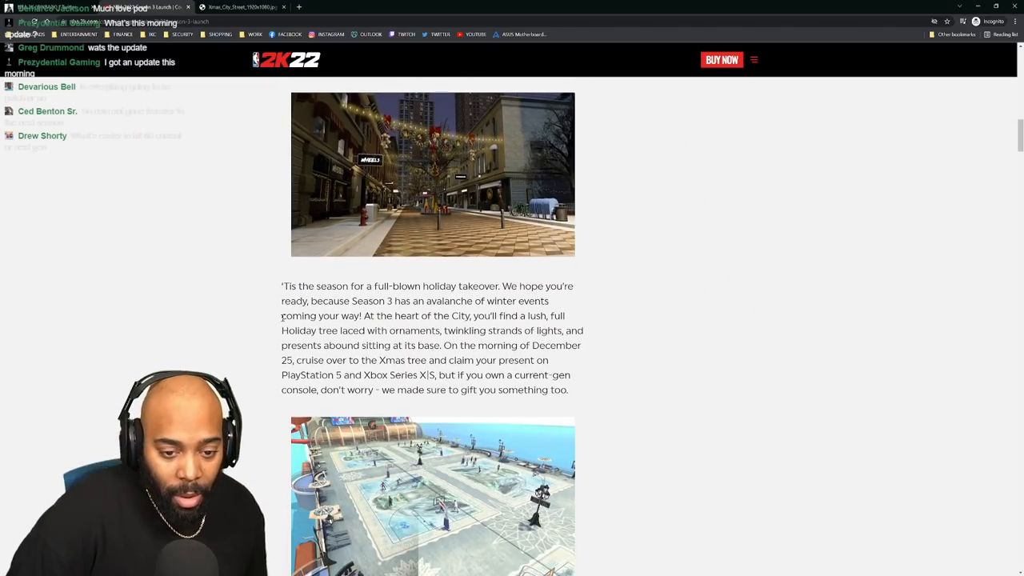
scroll("down", 3)
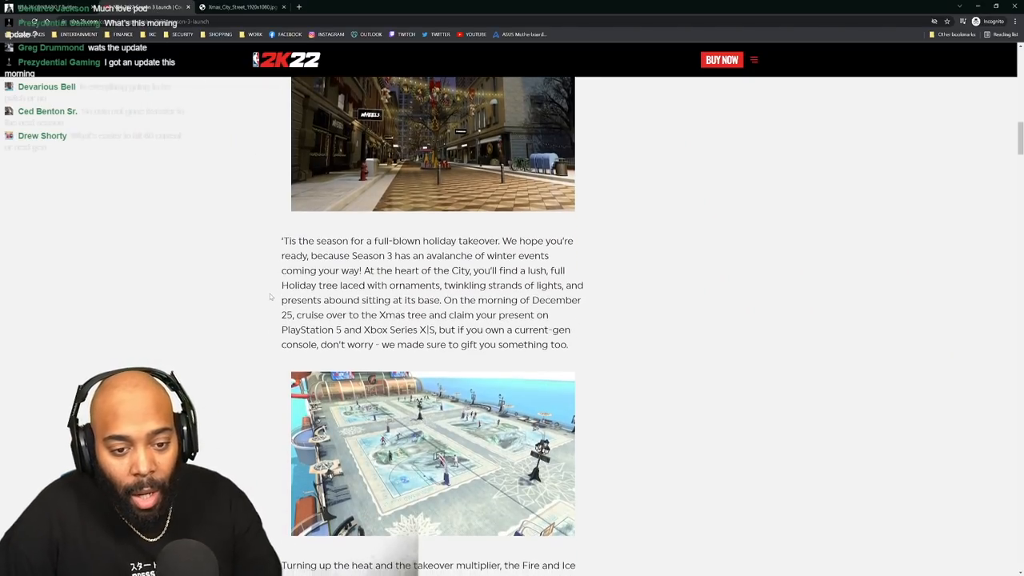
scroll("down", 3)
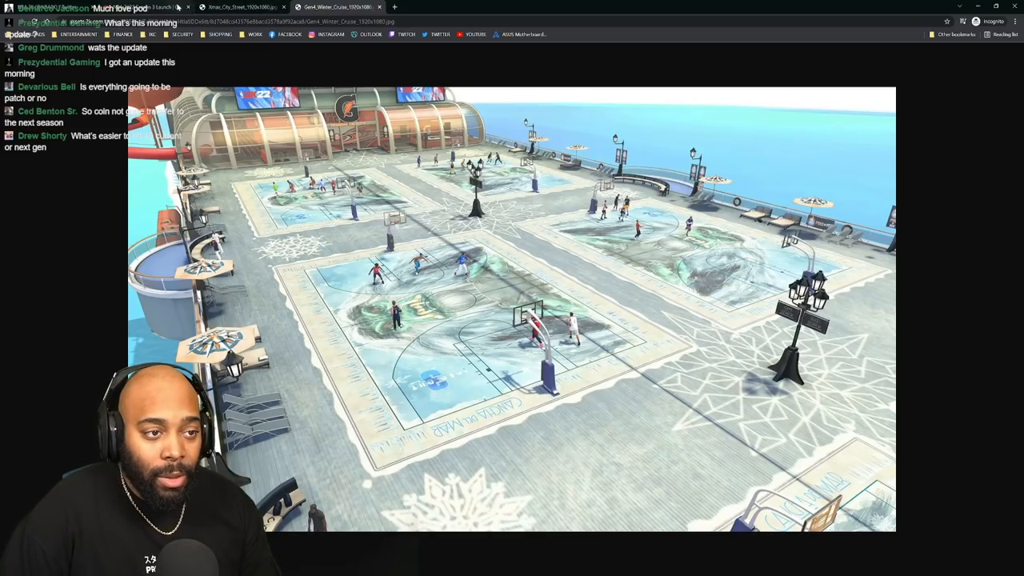
Scroll the article past the Fire and Ice paragraph to the Northern Lights passage and helipad image.
scroll("down", 3)
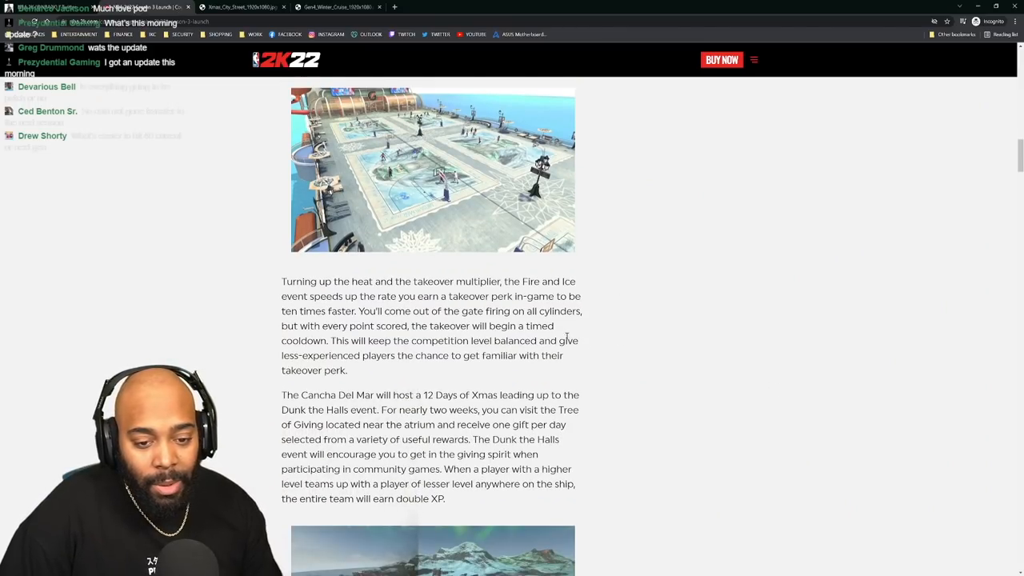
scroll("up", 3)
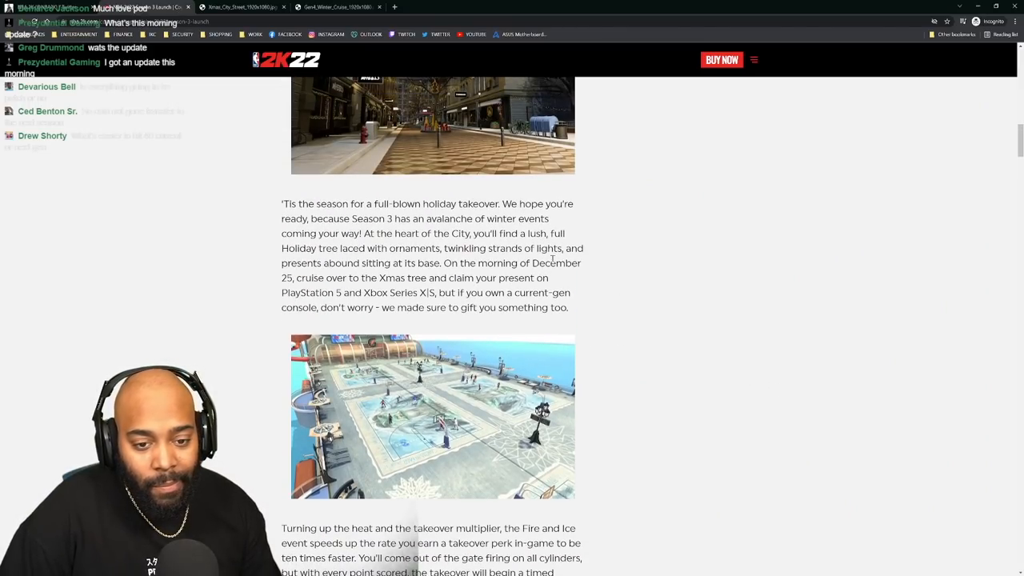
scroll("down", 3)
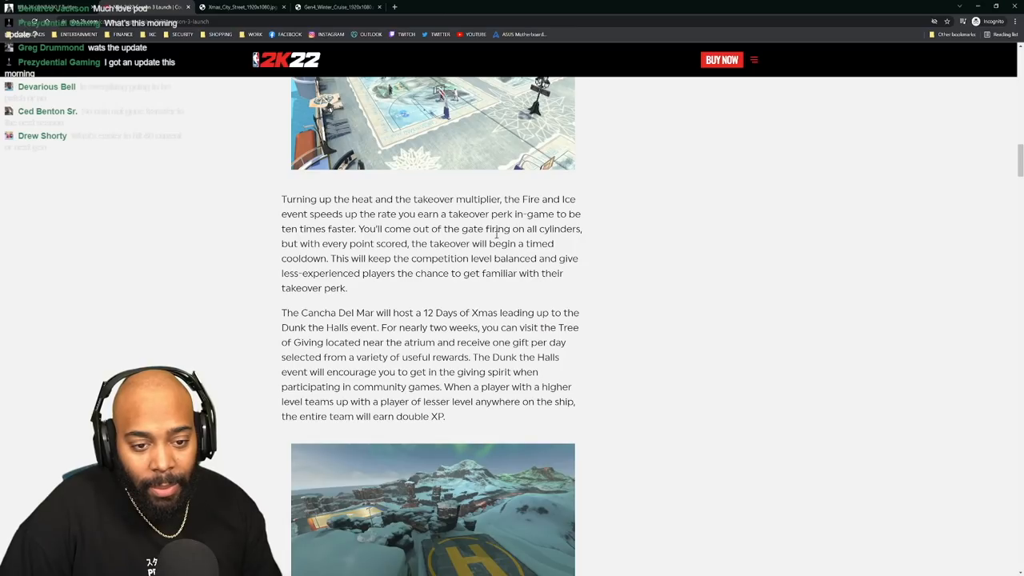
scroll("down", 3)
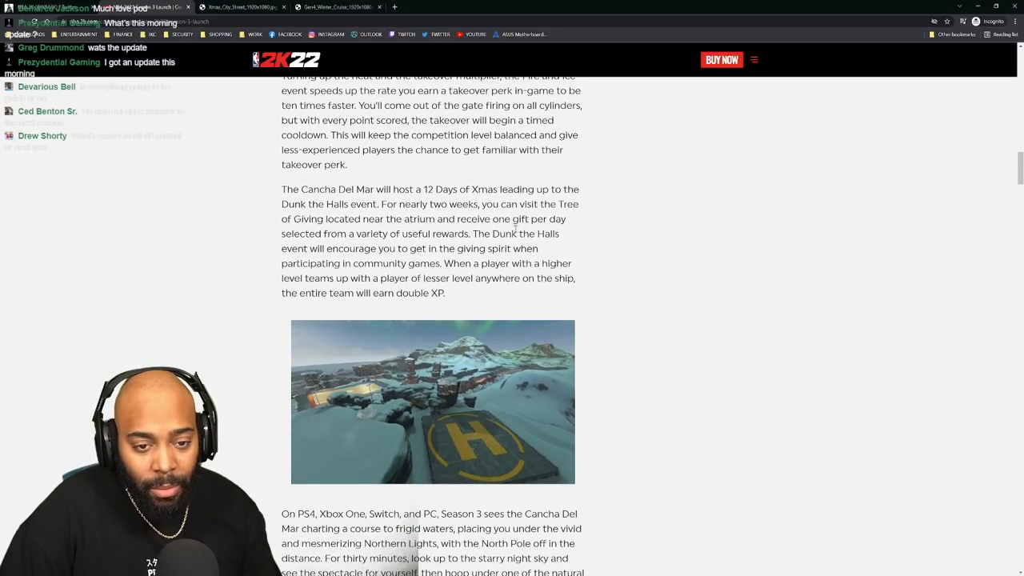
scroll("down", 3)
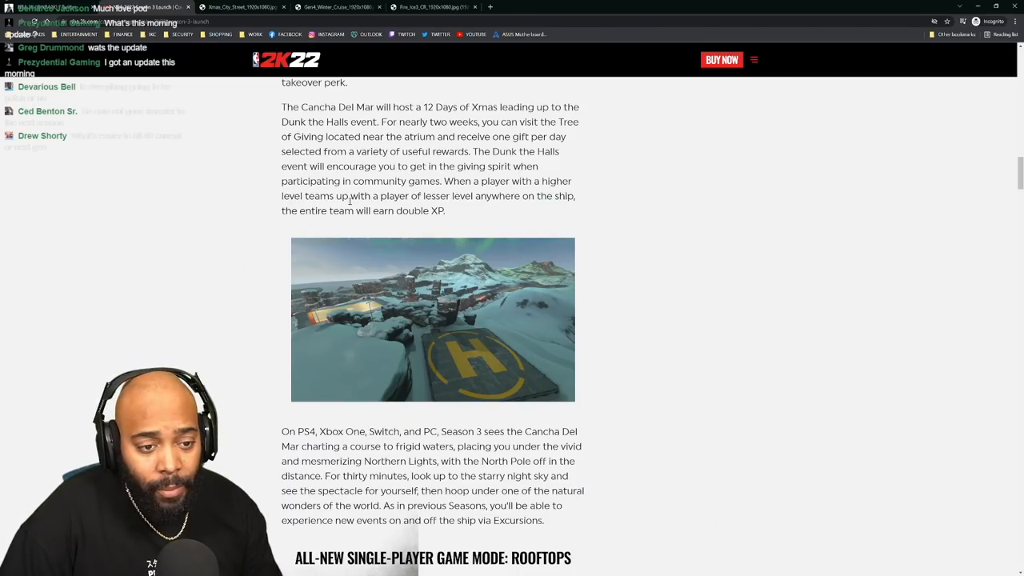
Scroll through the Rooftops City Slam section to the 2XP Coin Update heading, then back up to Rooftops.
scroll("down", 3)
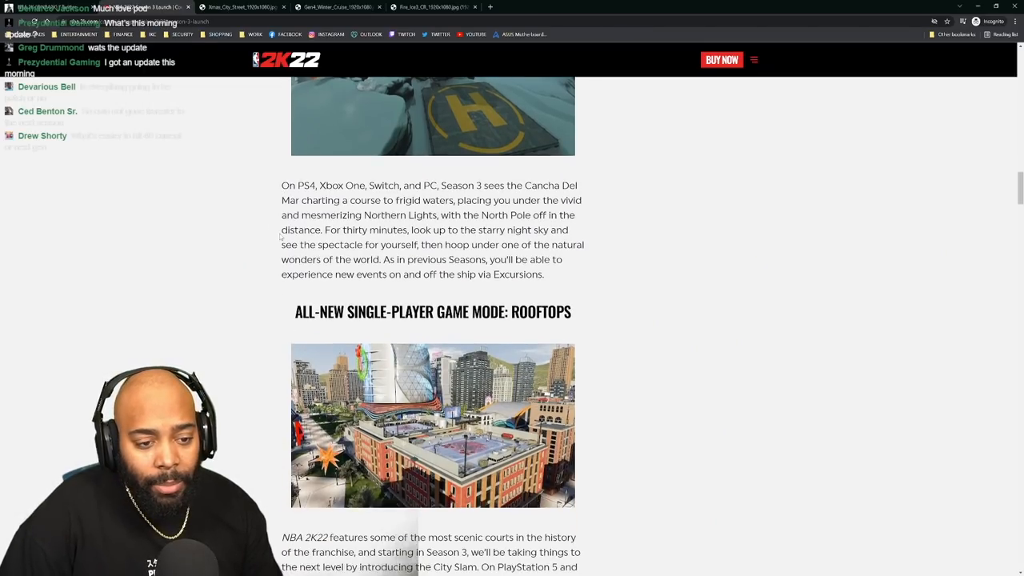
scroll("down", 3)
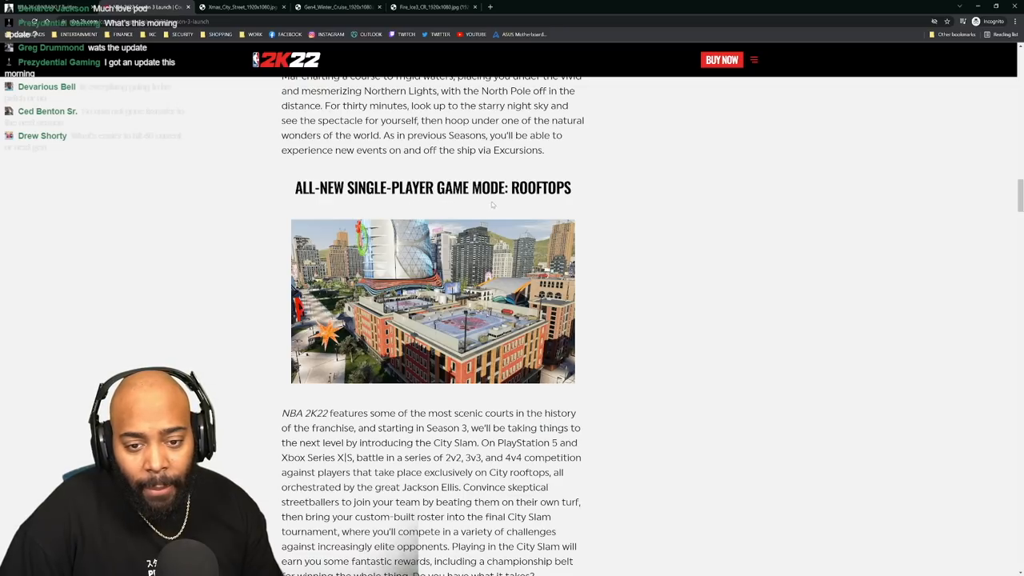
mouse_move(578, 219)
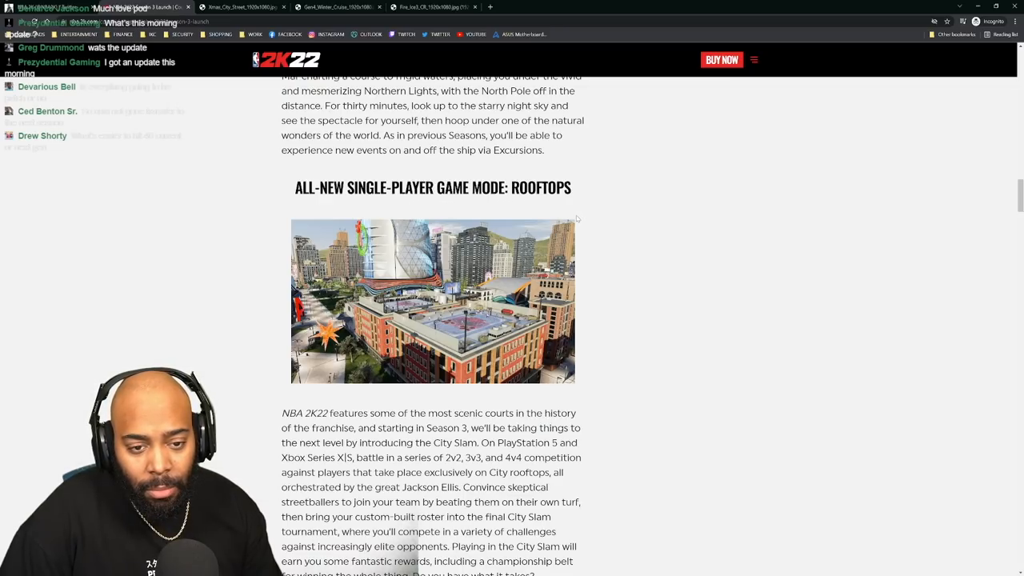
scroll("down", 3)
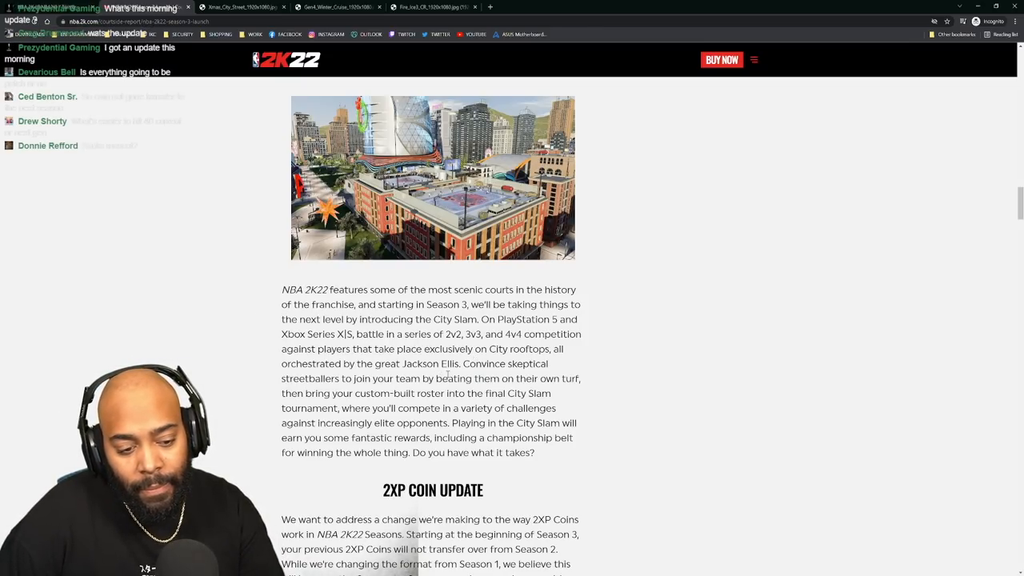
scroll("down", 3)
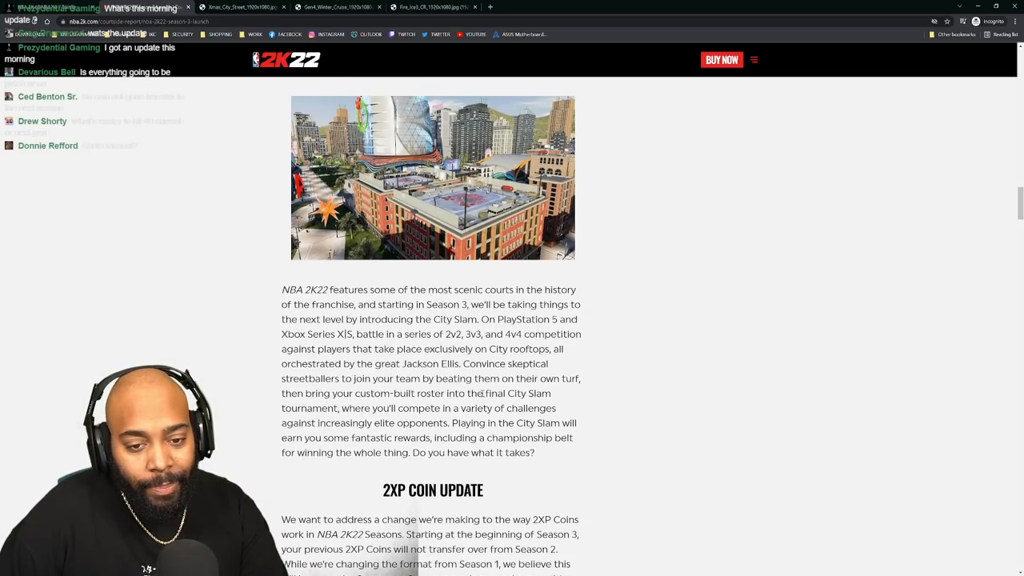
scroll("up", 3)
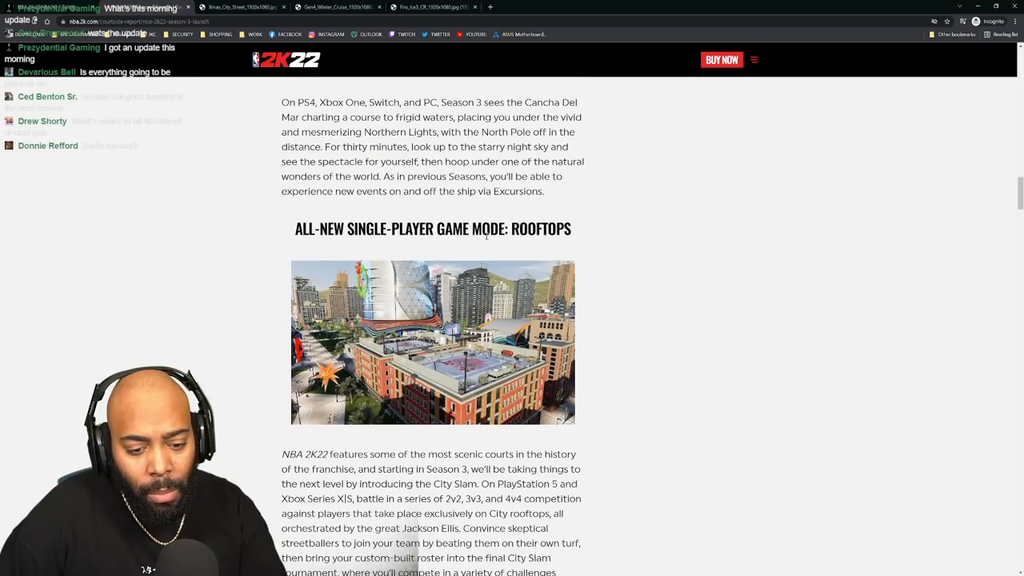
Select the 2XP Coin Update heading and its whole paragraph by dragging across the text.
scroll("down", 3)
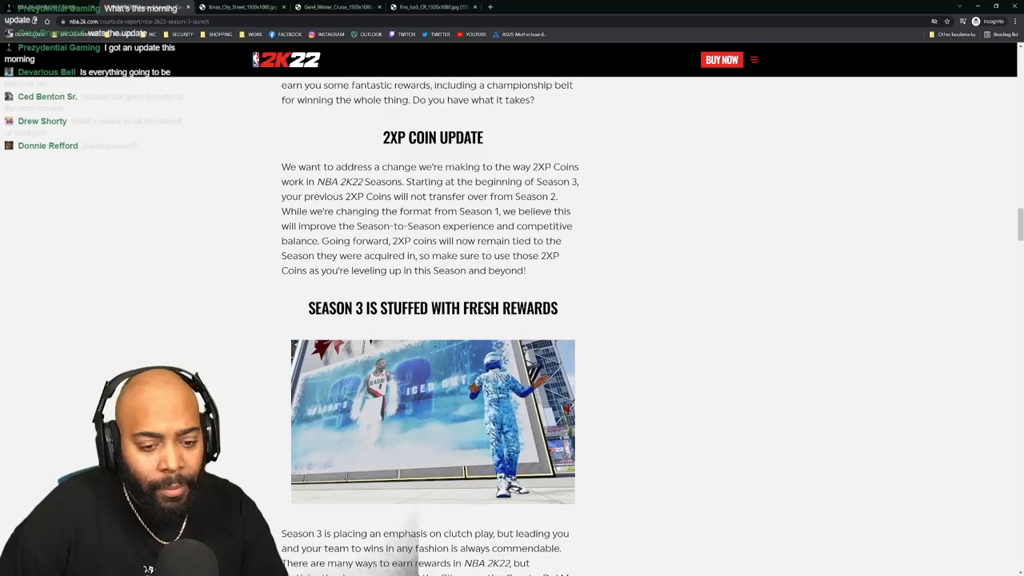
left_click_drag(384, 138, 543, 194)
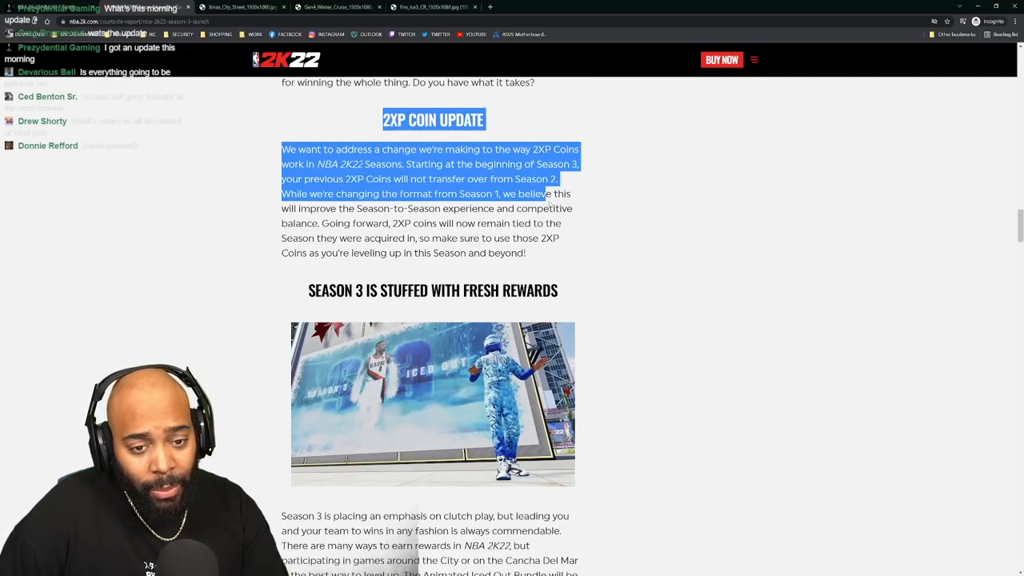
left_click_drag(544, 194, 527, 252)
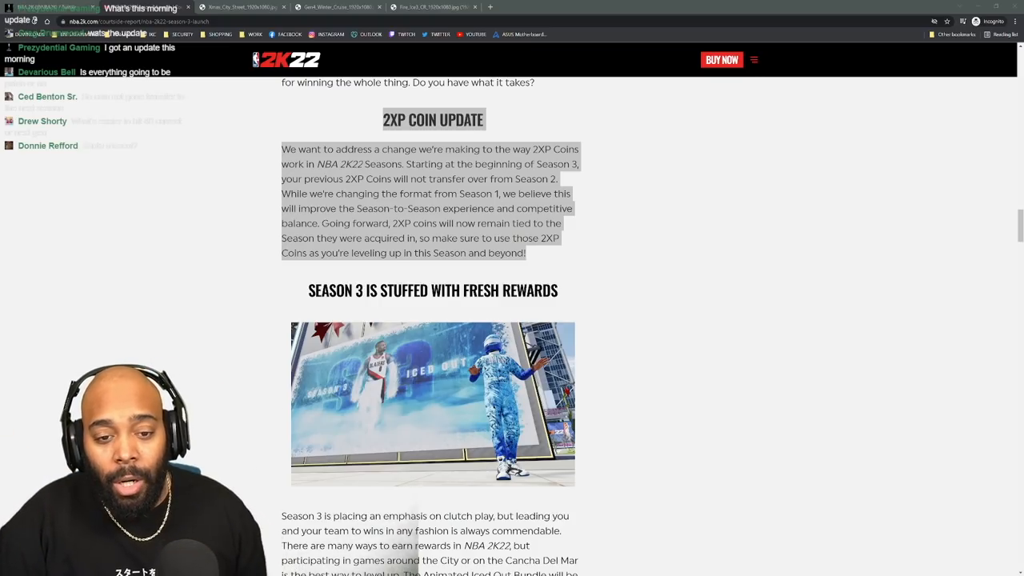
Scroll from 'Season 3 is stuffed with fresh rewards' down to the All-New Game Mode: Clutch Time heading.
scroll("down", 3)
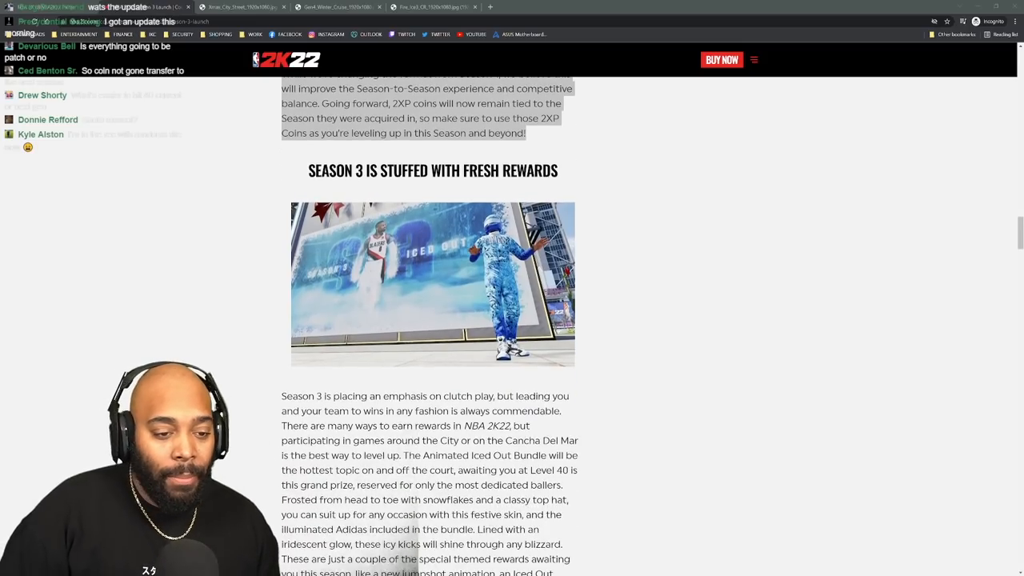
scroll("down", 3)
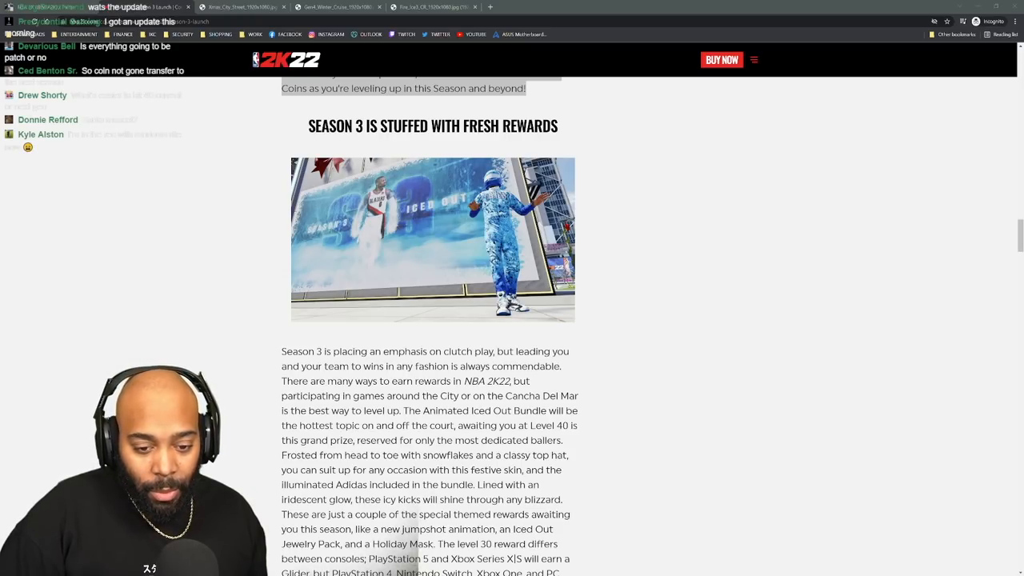
scroll("down", 3)
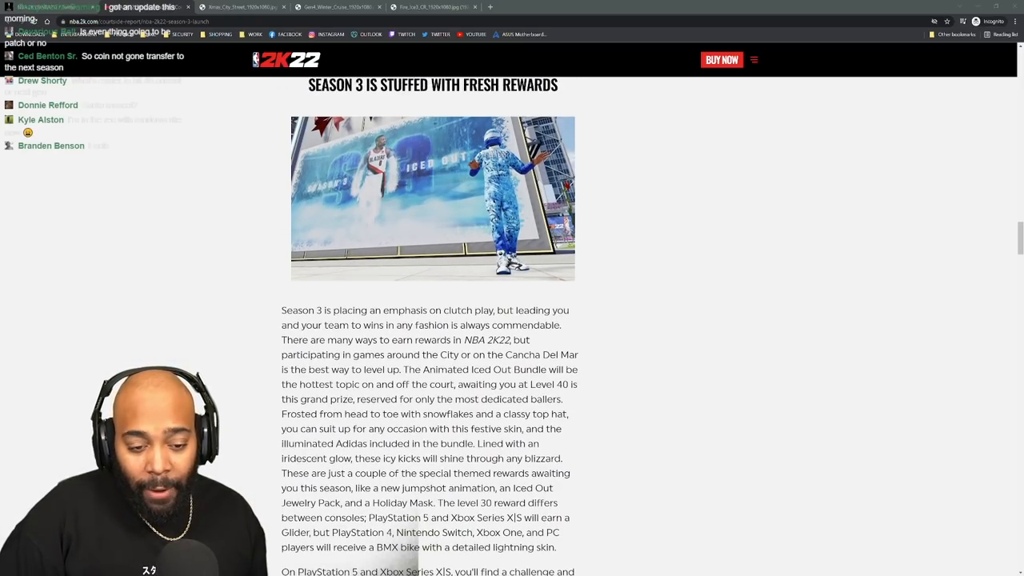
scroll("down", 3)
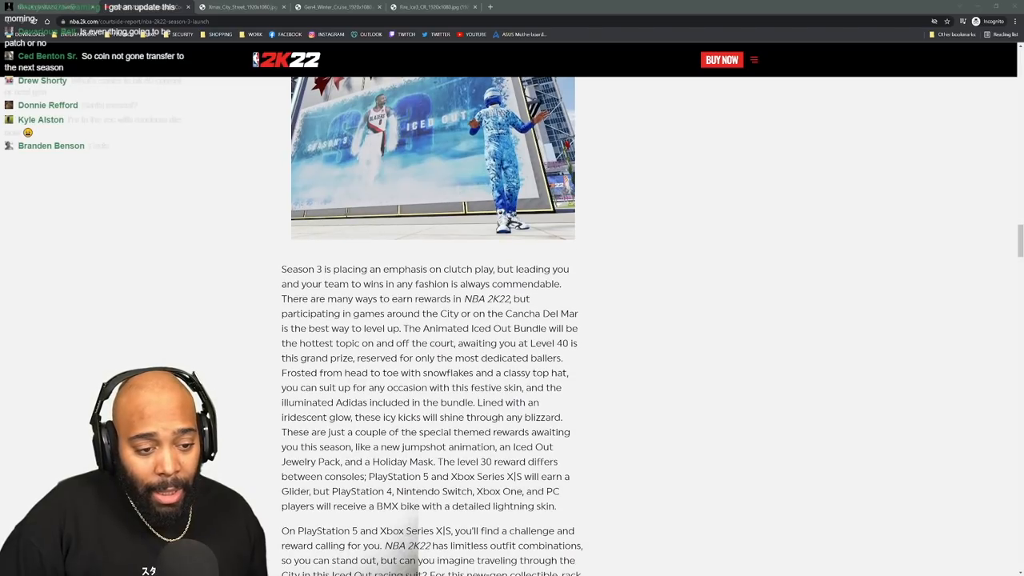
scroll("down", 3)
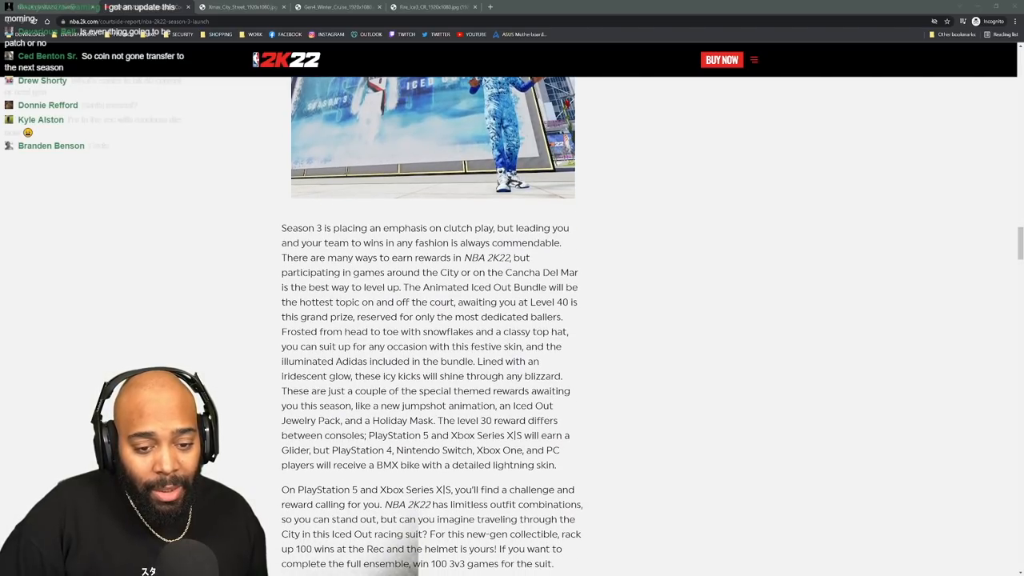
scroll("down", 3)
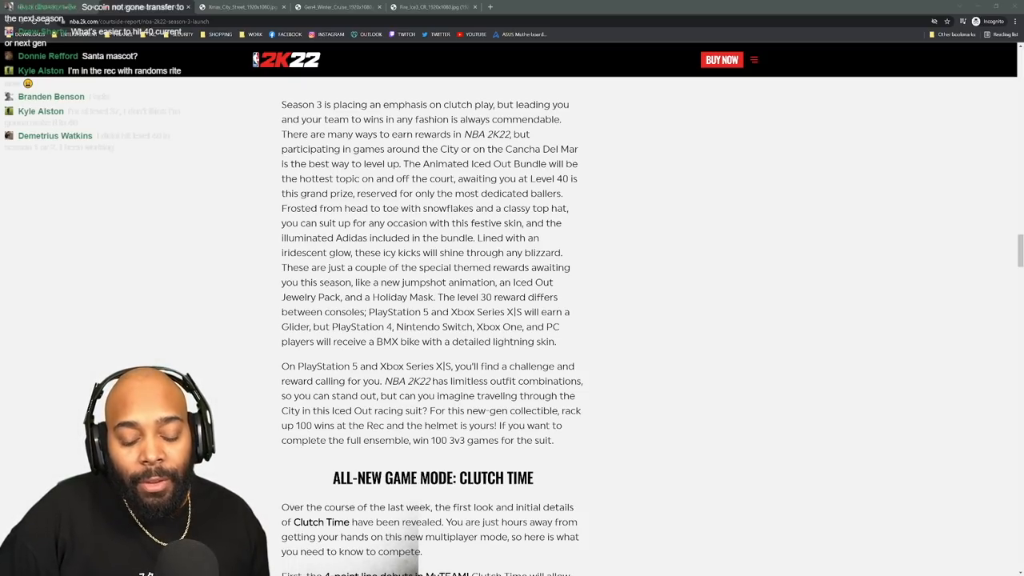
Scroll up to the rewards image, then down through Clutch Time's sudden death overtime and timeout rules.
scroll("up", 3)
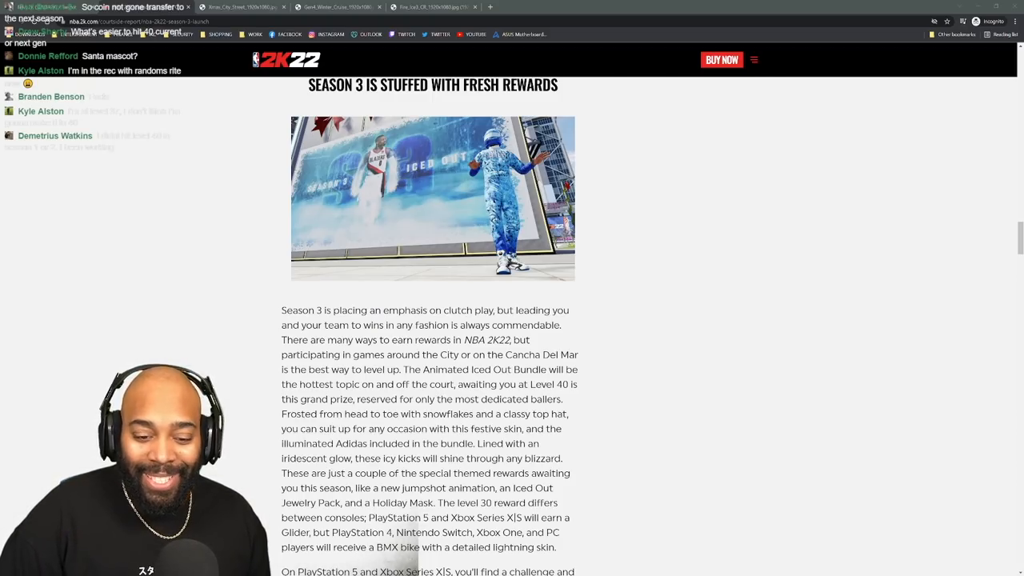
scroll("down", 3)
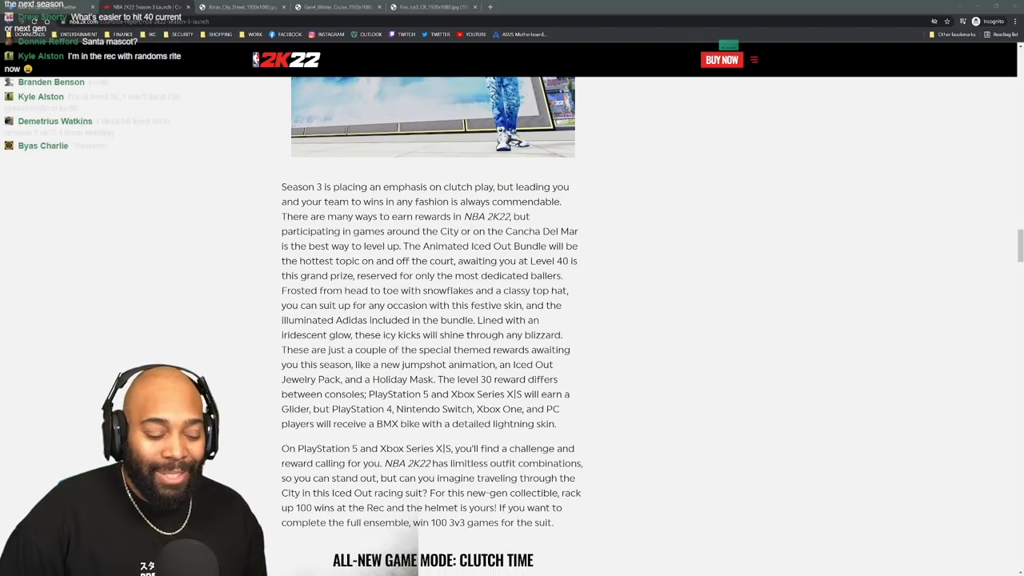
scroll("down", 3)
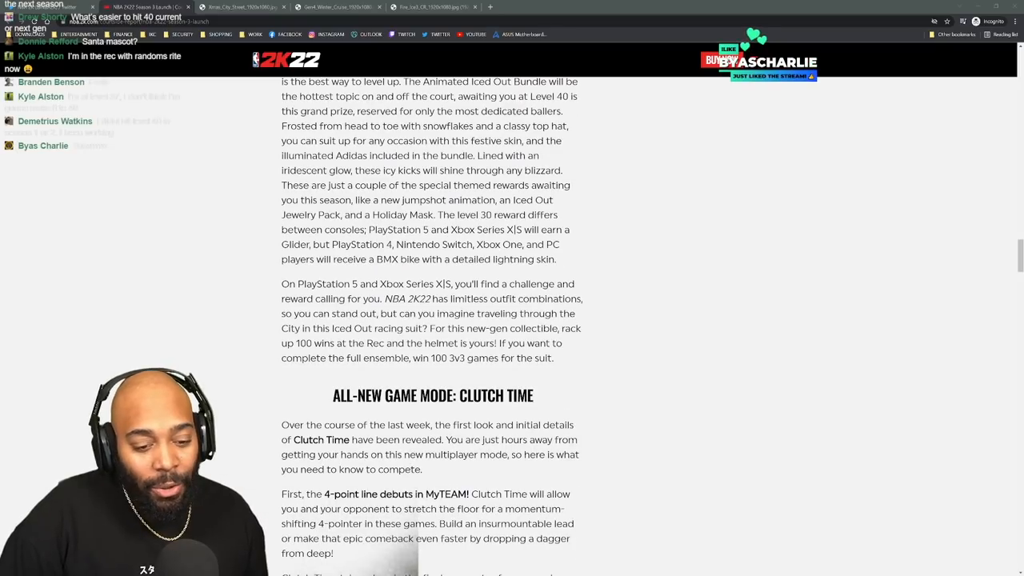
scroll("down", 3)
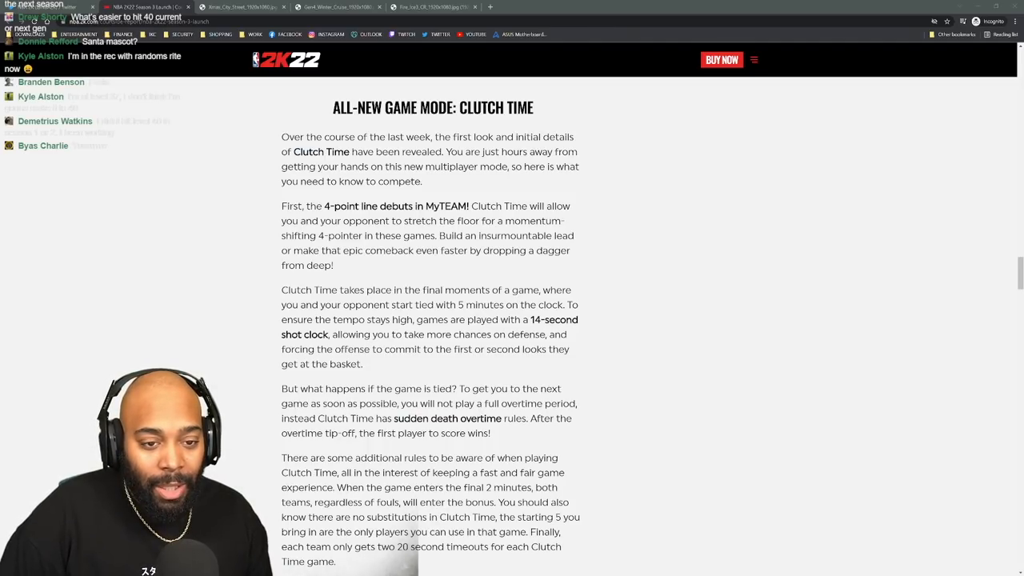
Scroll past the Clutch Time and MyTEAM Rewards sections of the article.
scroll("down", 3)
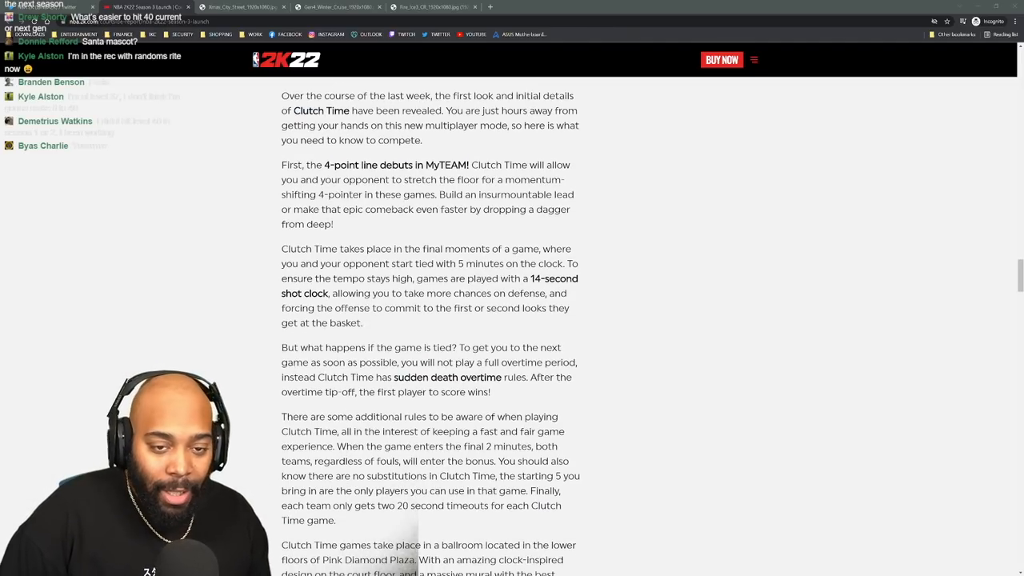
scroll("down", 3)
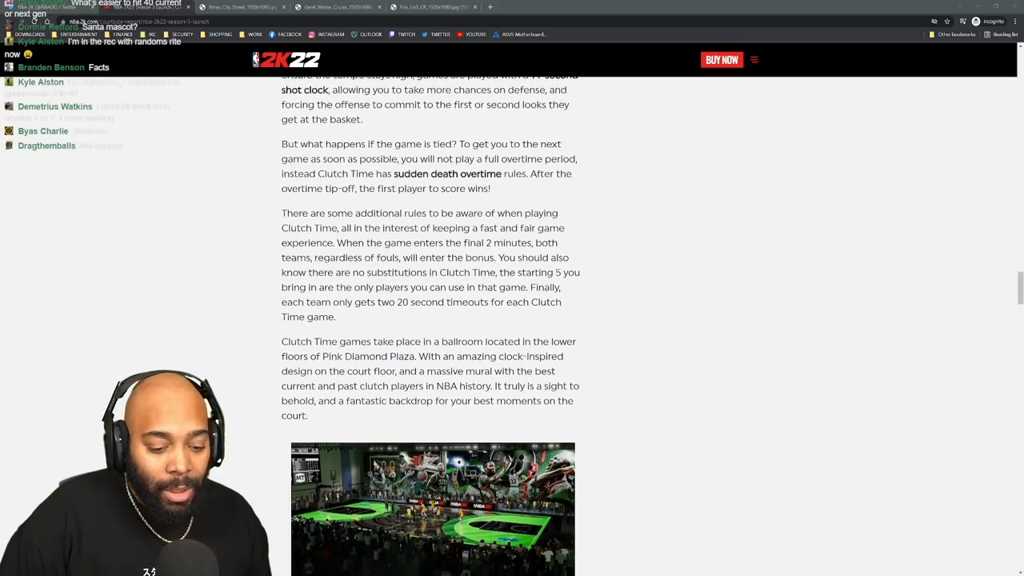
scroll("down", 3)
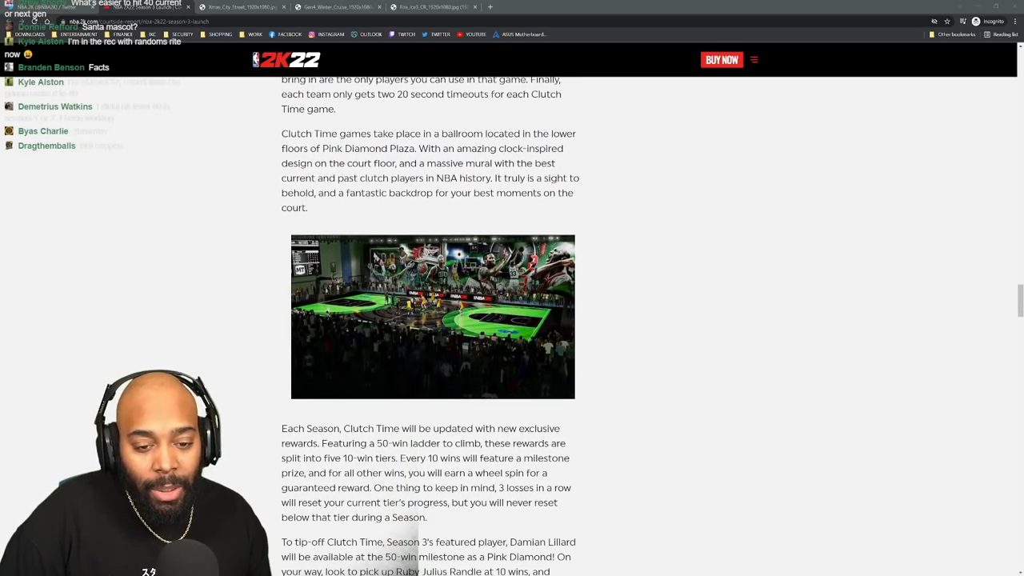
scroll("down", 3)
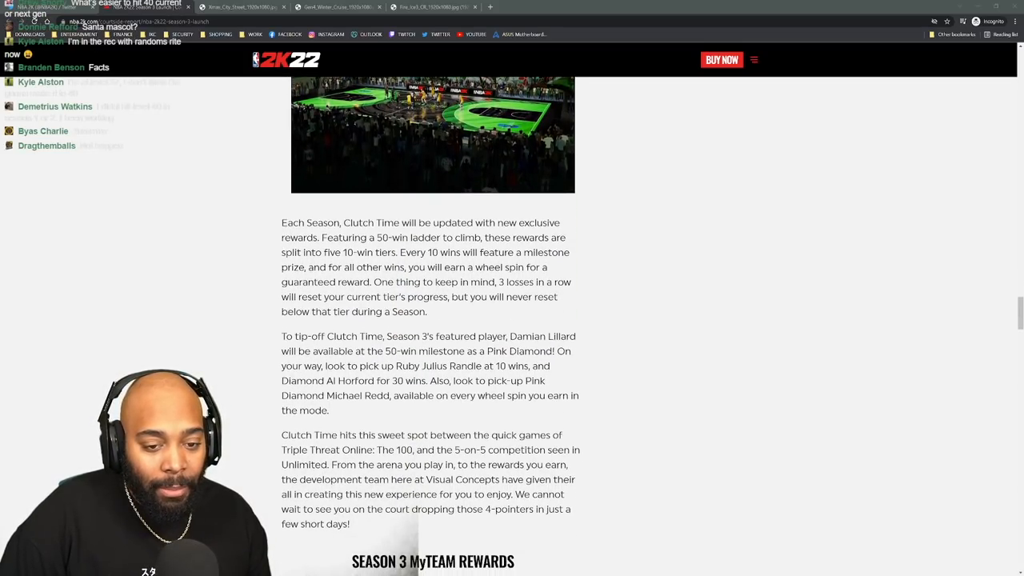
scroll("down", 3)
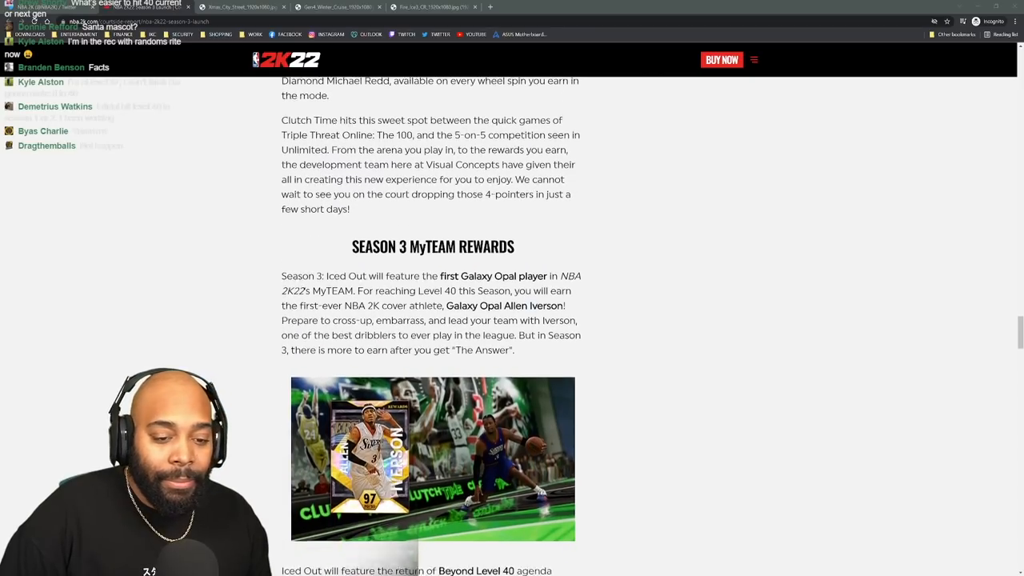
scroll("down", 3)
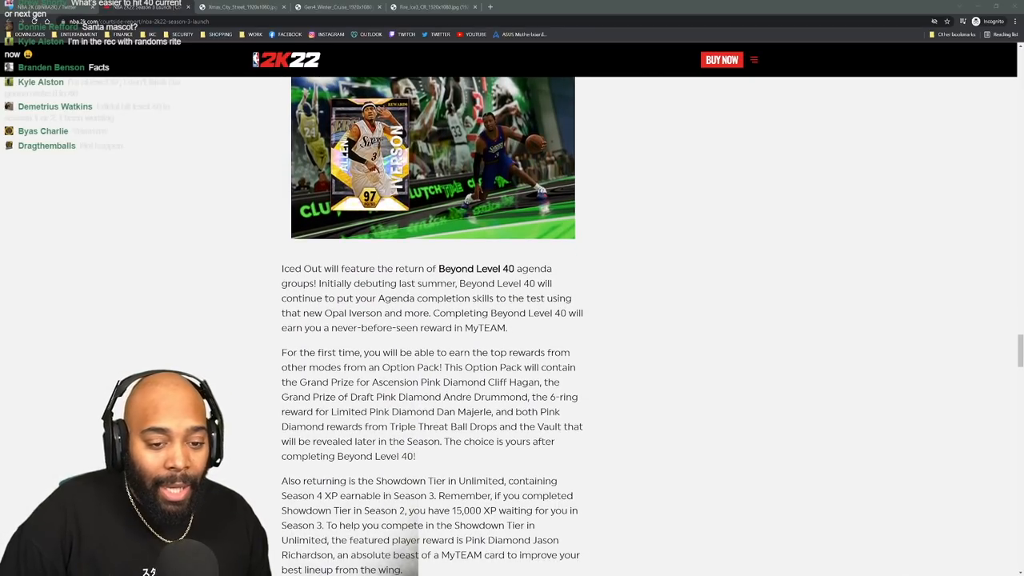
scroll("down", 3)
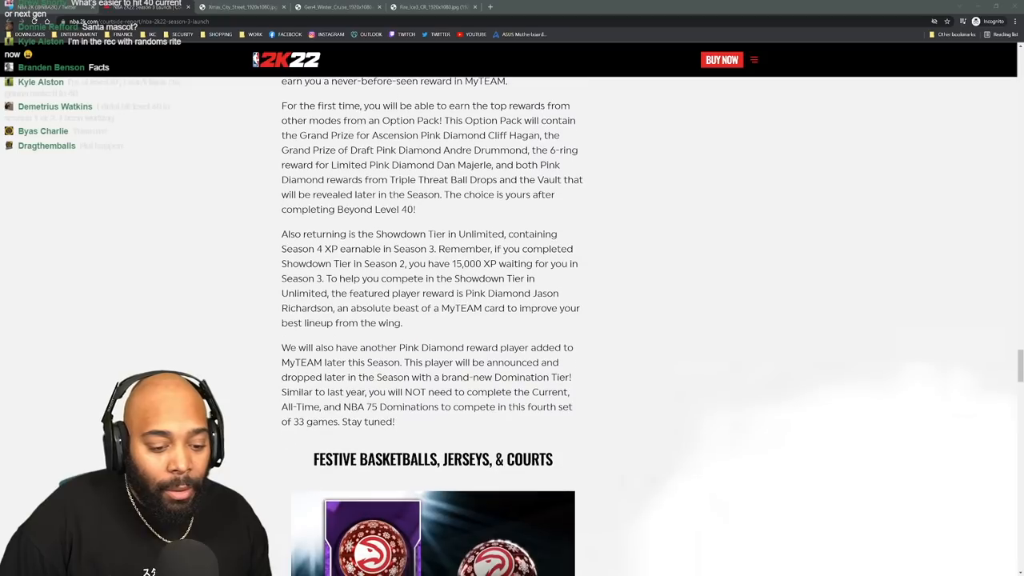
Continue past Festive Basketballs and Dame's Signature Challenge down to The W Online section.
scroll("down", 3)
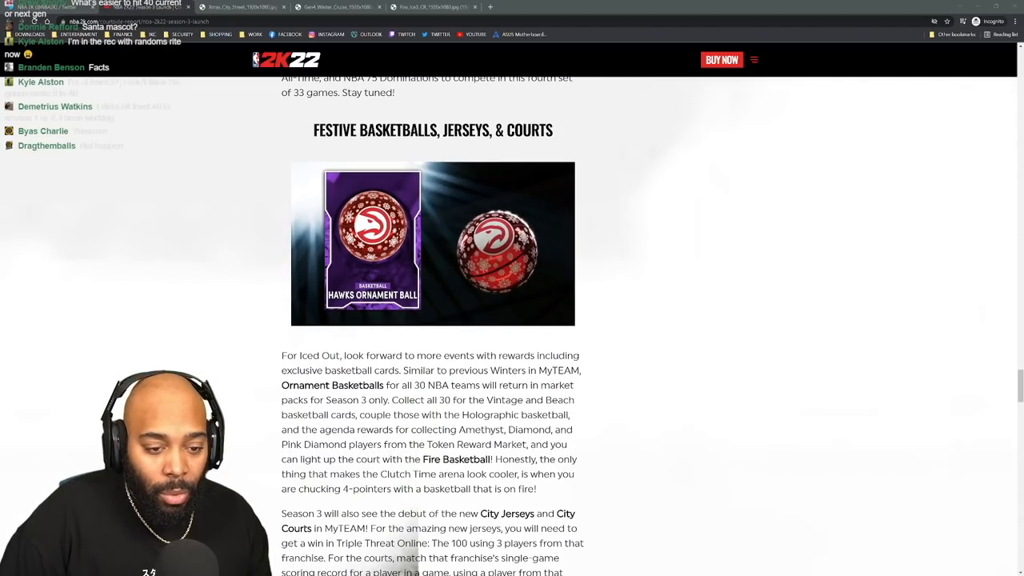
scroll("down", 3)
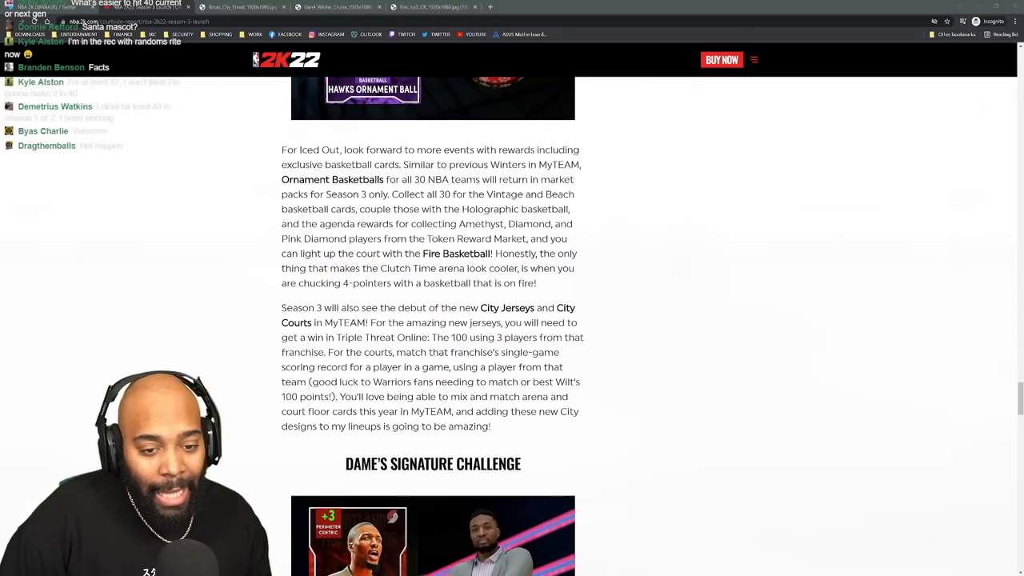
scroll("down", 3)
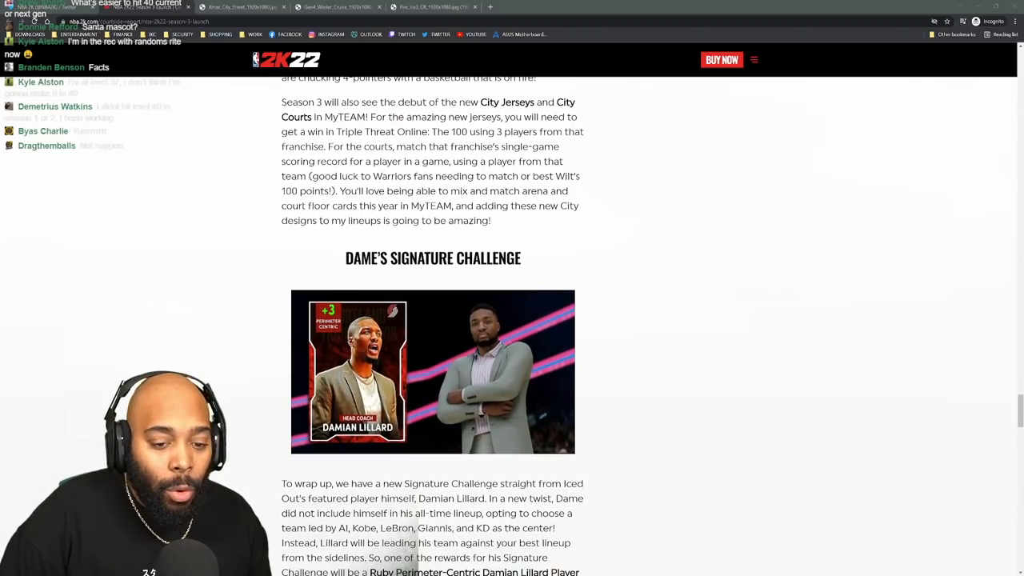
scroll("down", 3)
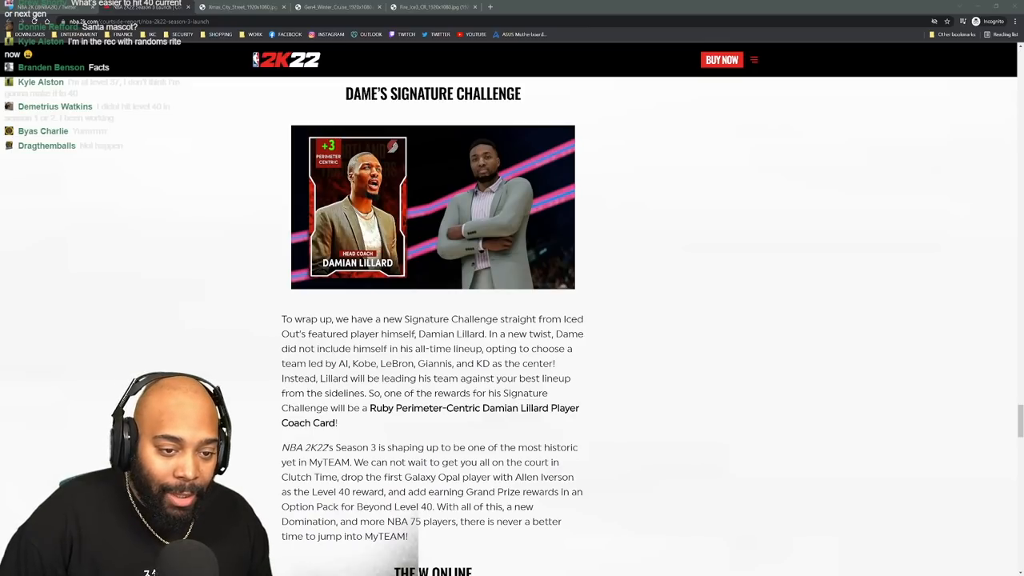
scroll("down", 3)
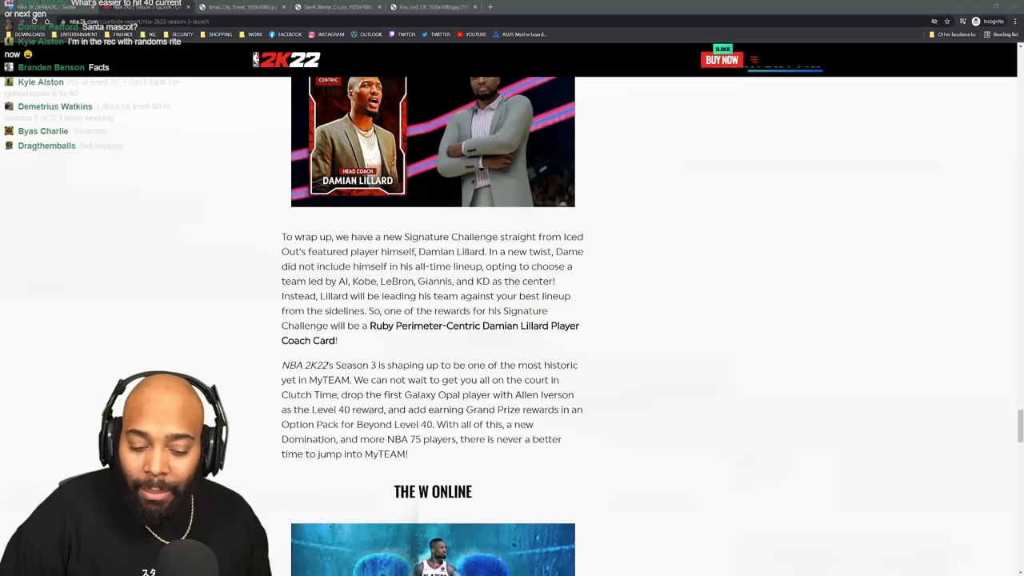
scroll("down", 3)
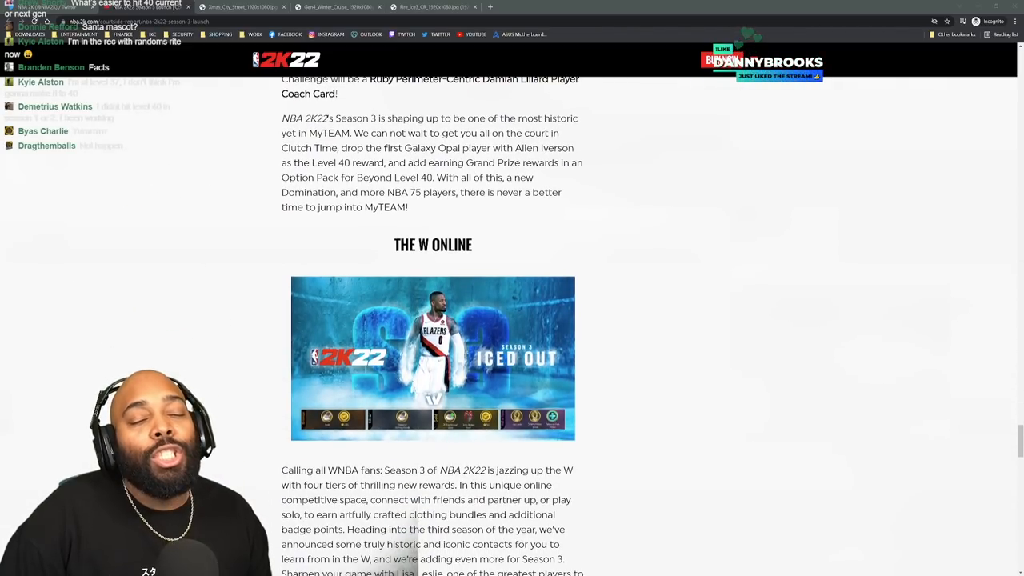
scroll("down", 3)
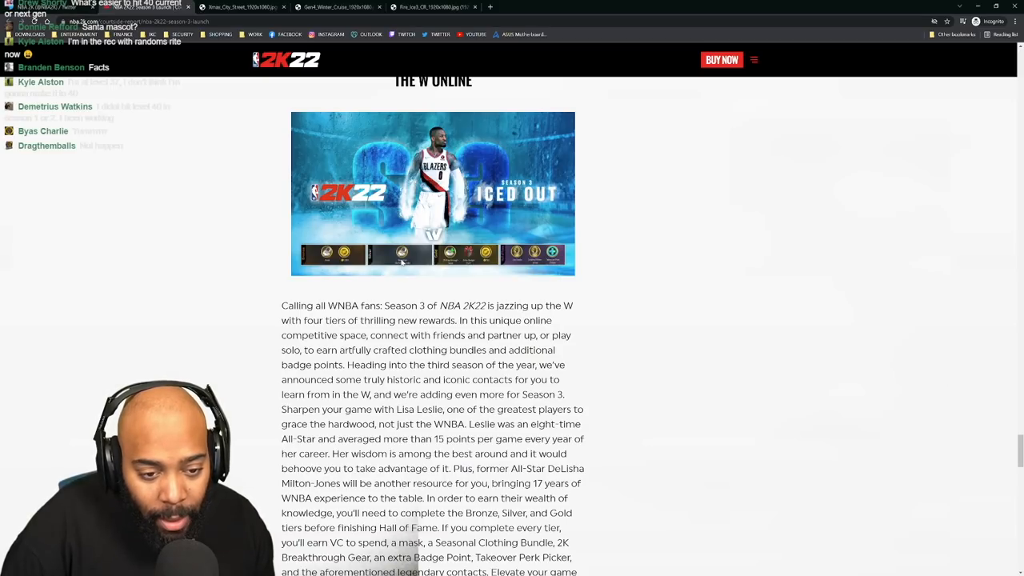
View the W Online rewards infographic and snowy map image tabs, then return to the article tab.
left_click(524, 7)
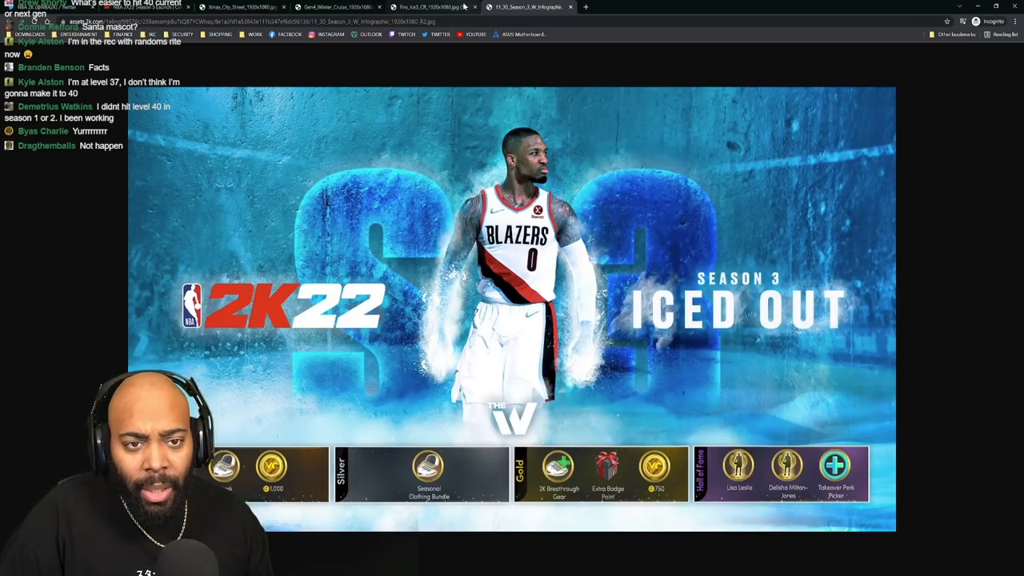
left_click(432, 6)
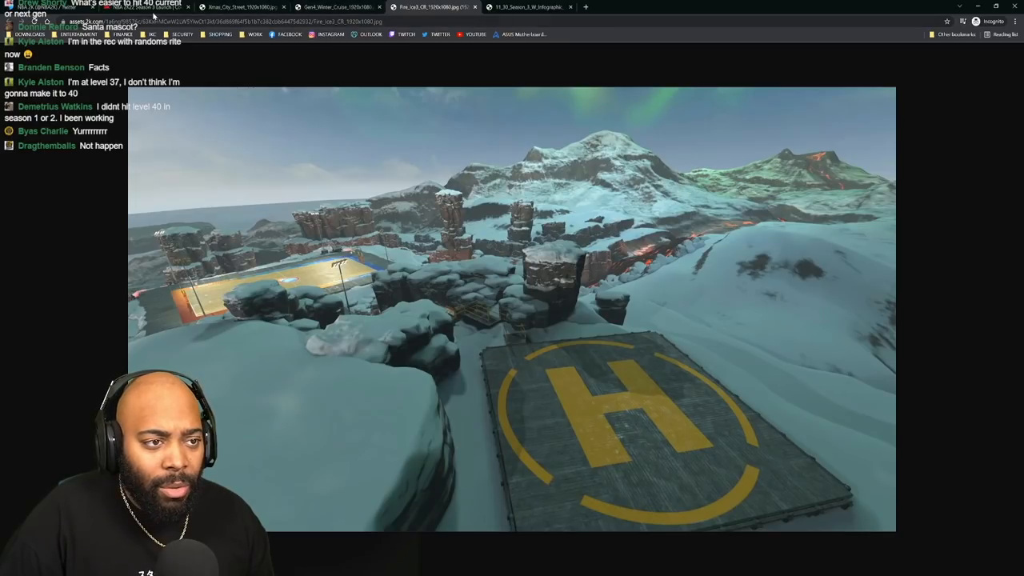
left_click(124, 7)
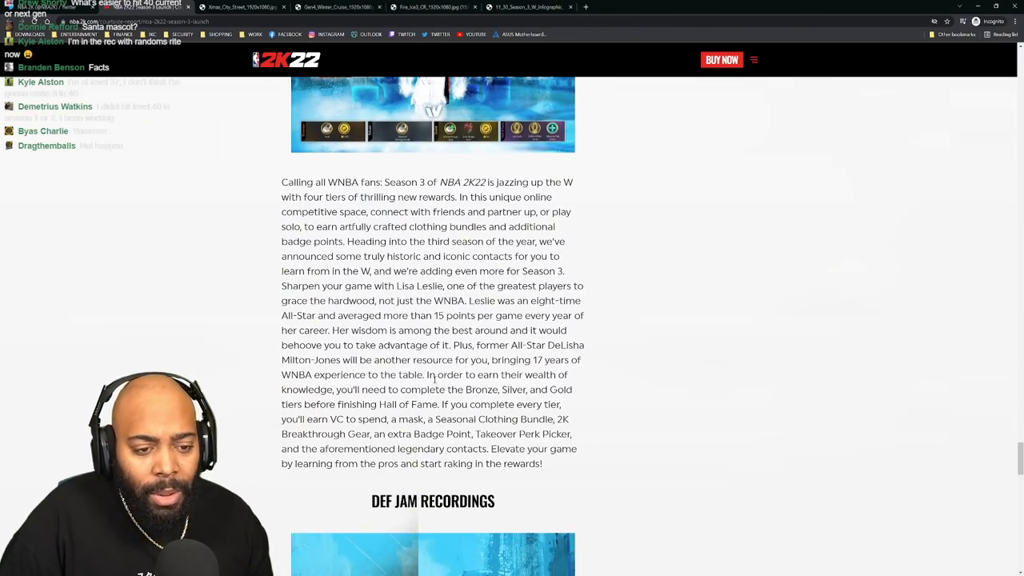
Scroll down past the Def Jam track list to the Closing Remarks of the article.
scroll("down", 3)
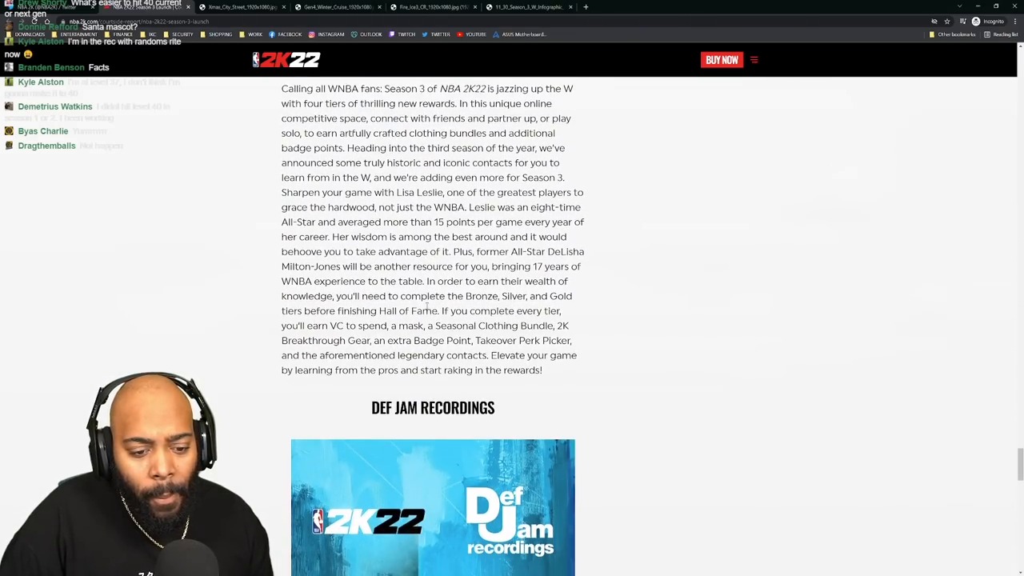
scroll("down", 3)
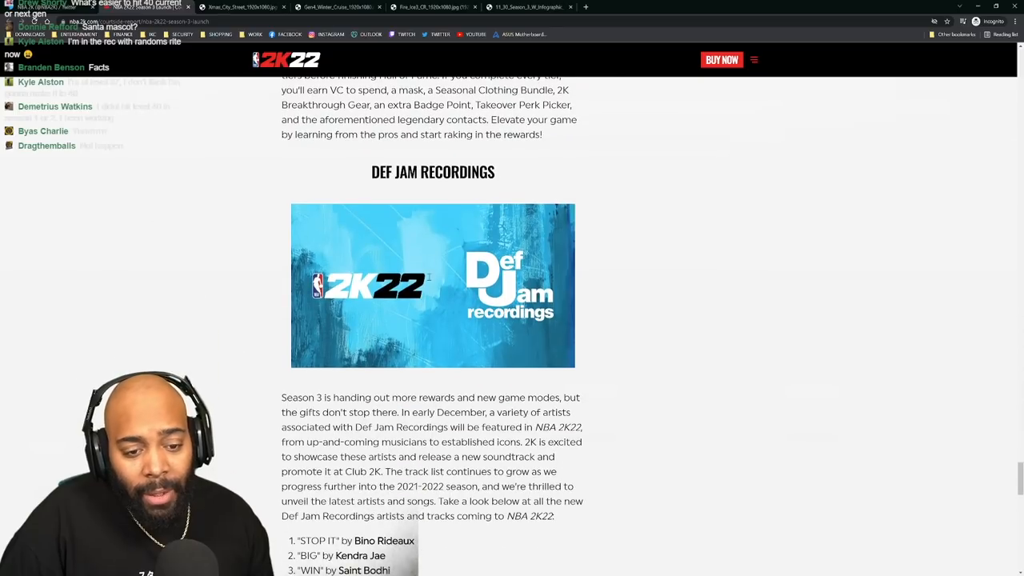
scroll("down", 3)
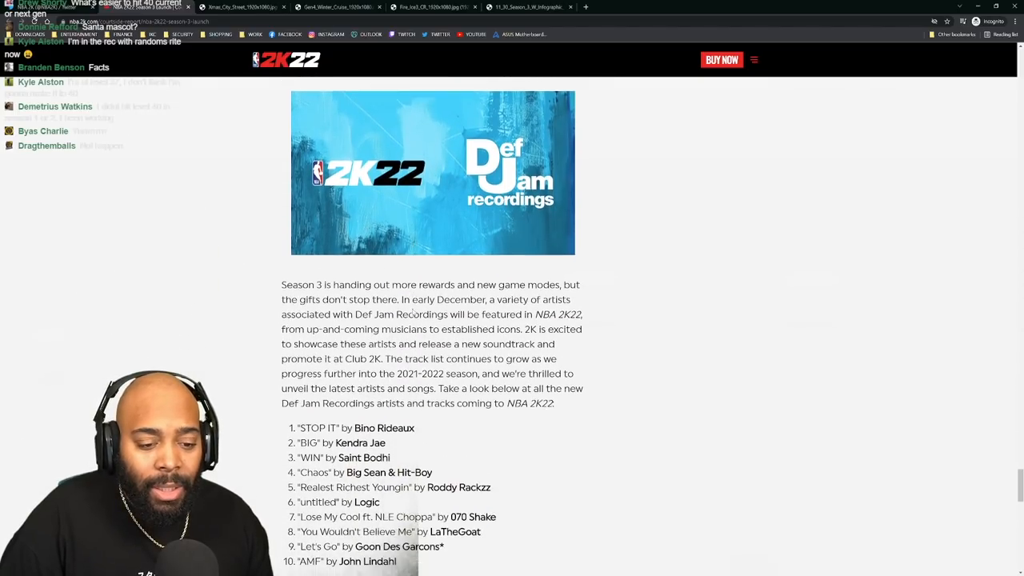
scroll("down", 3)
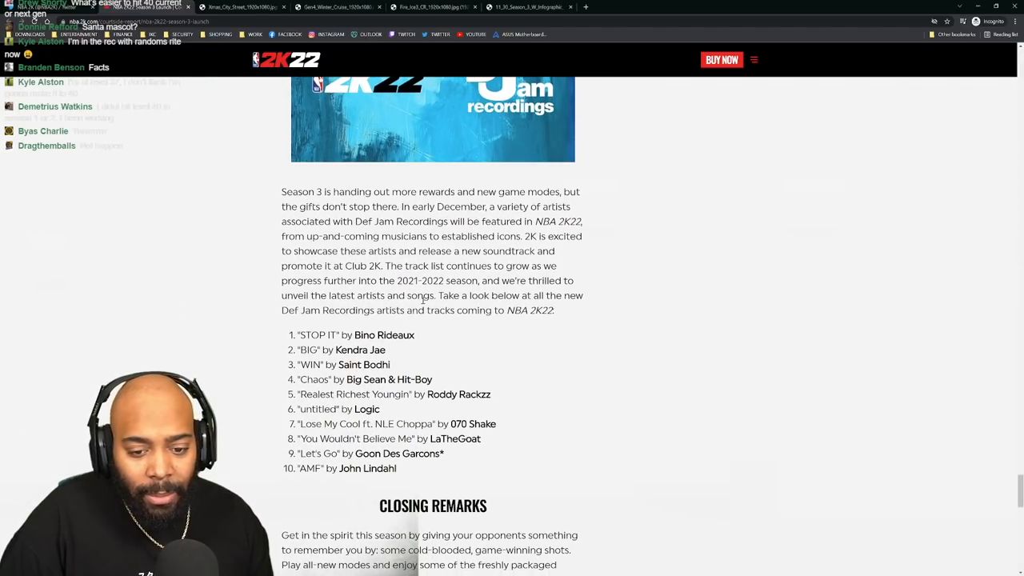
scroll("down", 3)
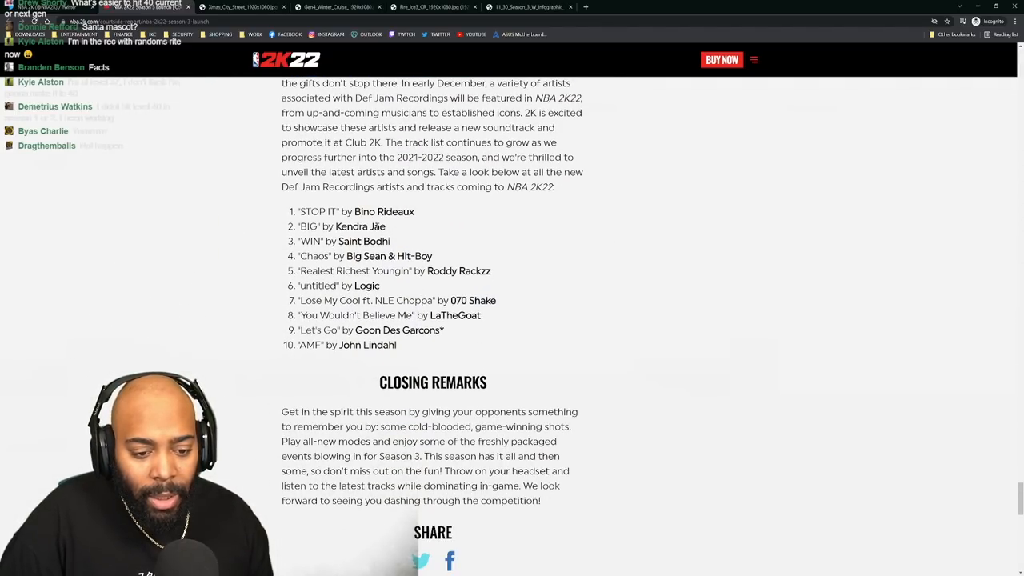
scroll("down", 3)
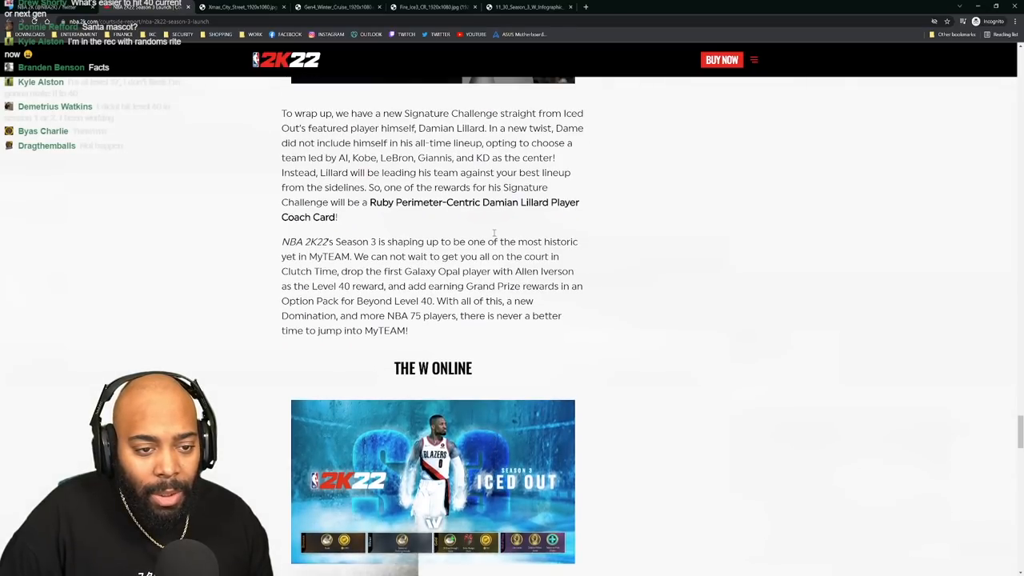
Scroll the article up to the Iced Out Bundle rewards passage above Clutch Time.
scroll("up", 3)
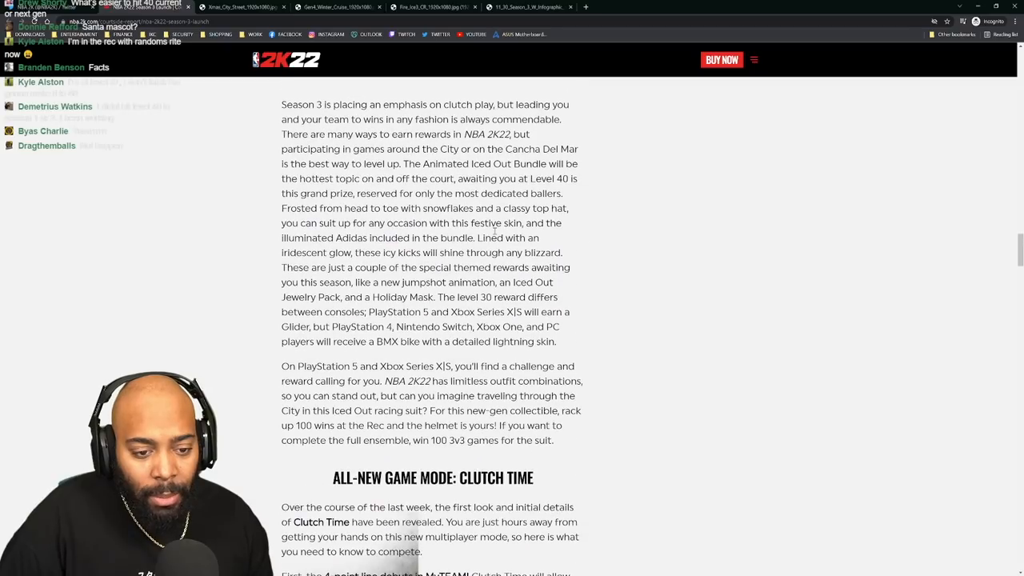
scroll("up", 3)
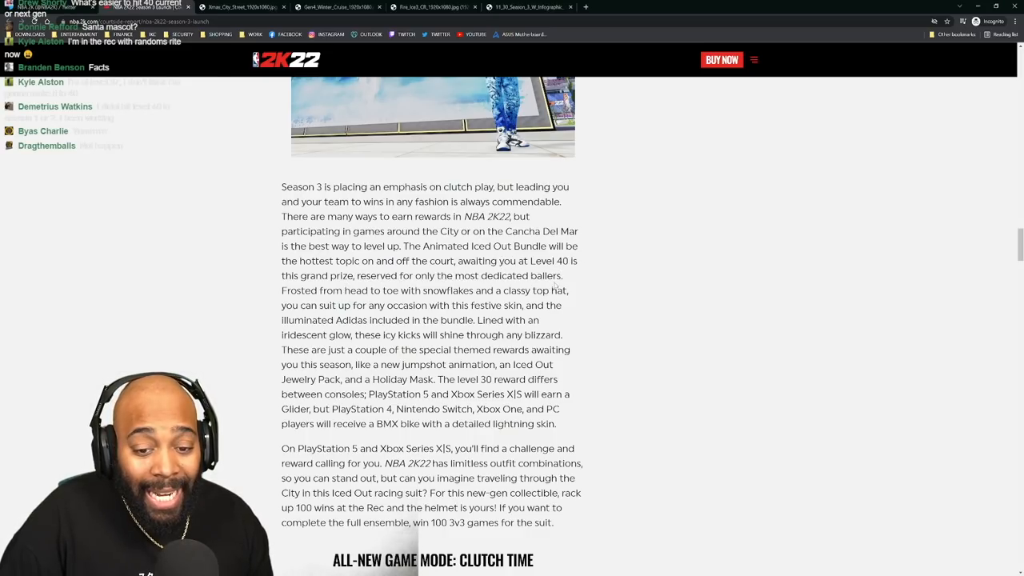
Select the text from 'There are many ways to earn rewards' through 'most dedicated ballers', then continue down the article.
left_click_drag(291, 246, 563, 275)
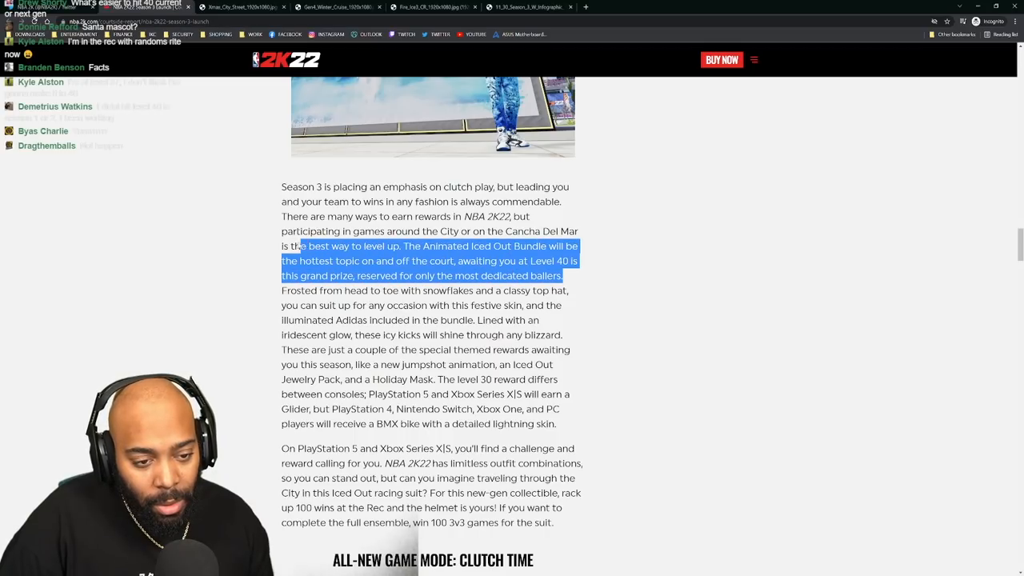
left_click_drag(291, 247, 282, 216)
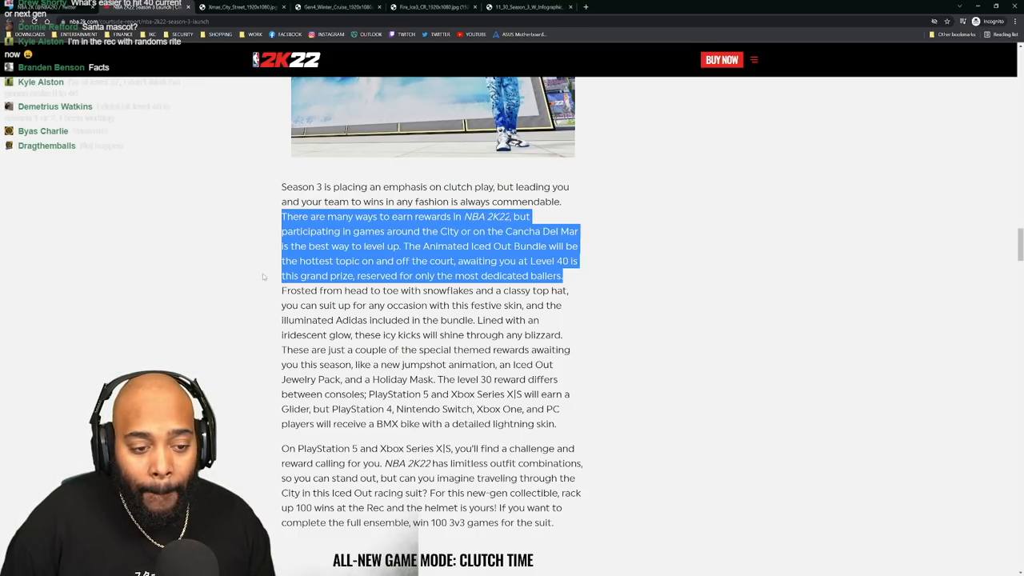
scroll("down", 3)
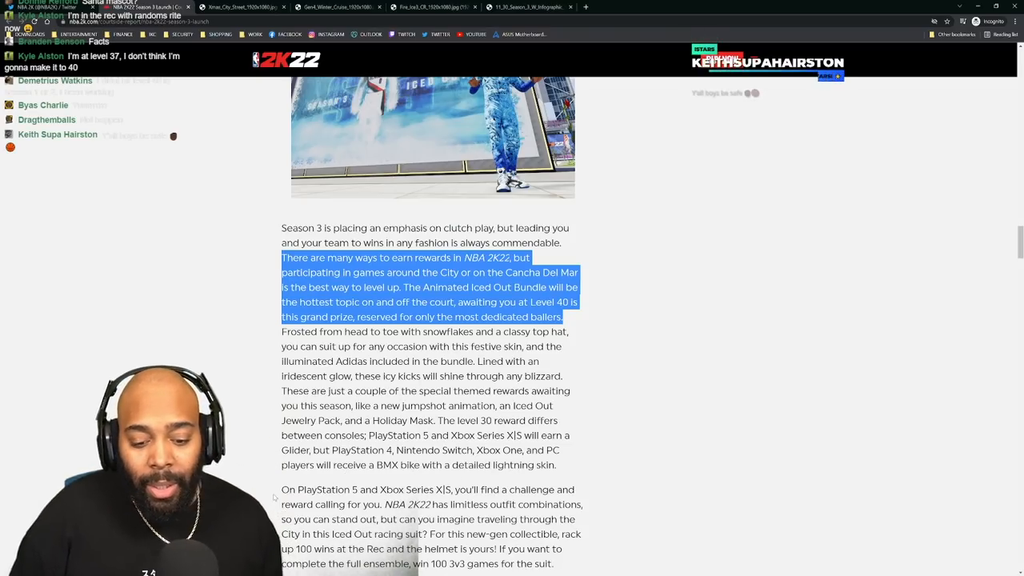
scroll("down", 3)
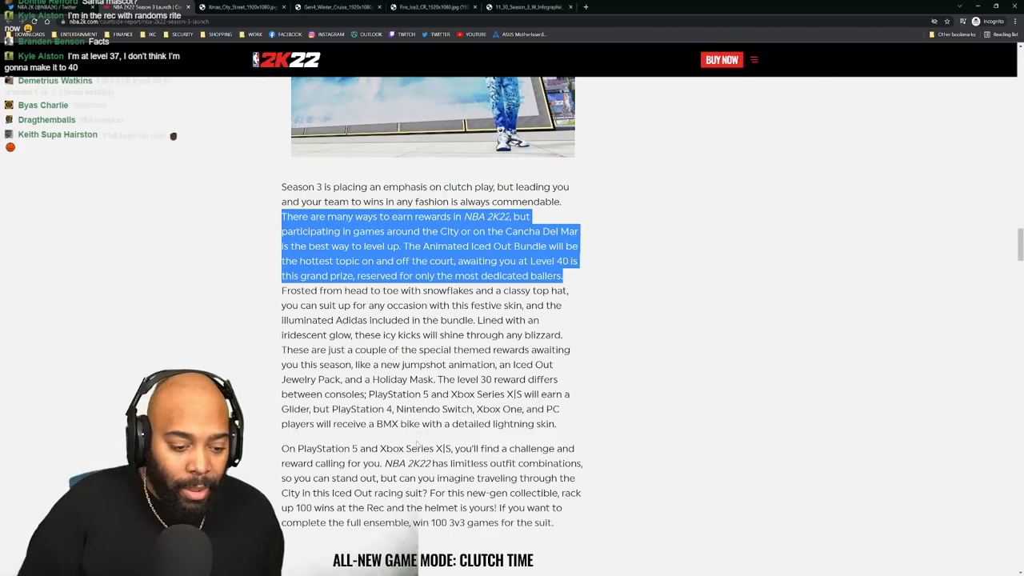
scroll("down", 3)
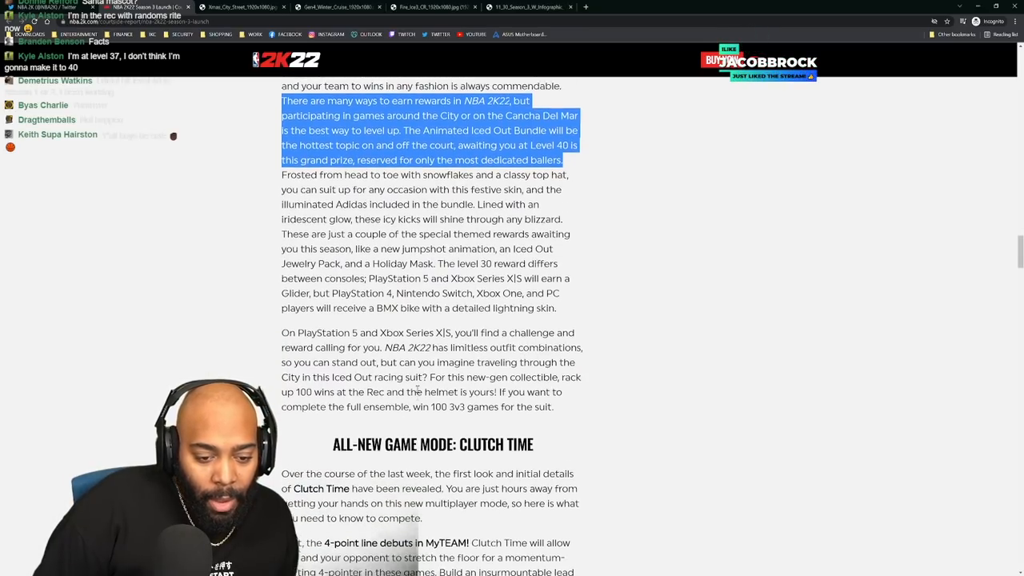
Scroll back up through the article intro.
scroll("up", 3)
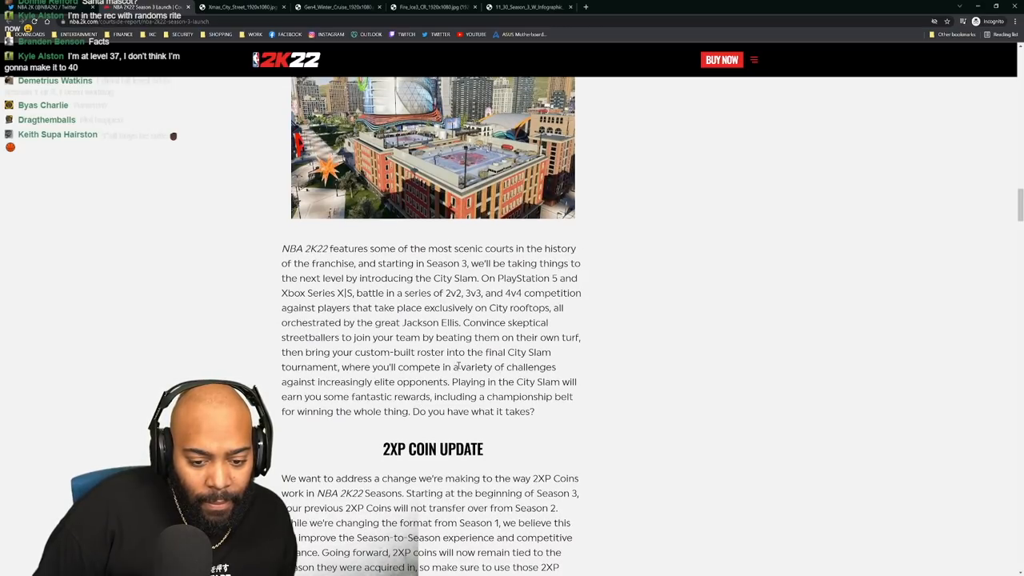
scroll("down", 3)
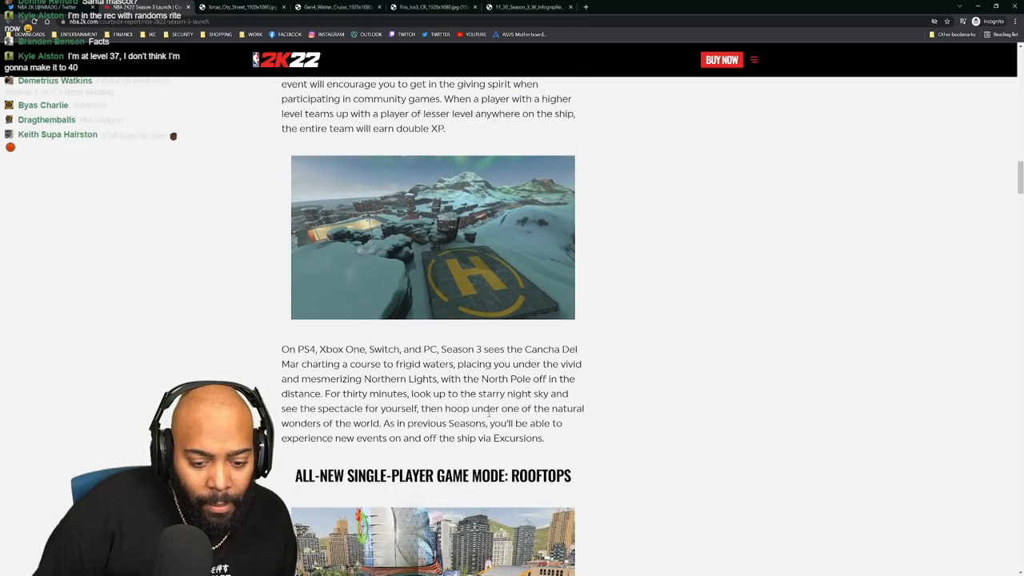
scroll("up", 3)
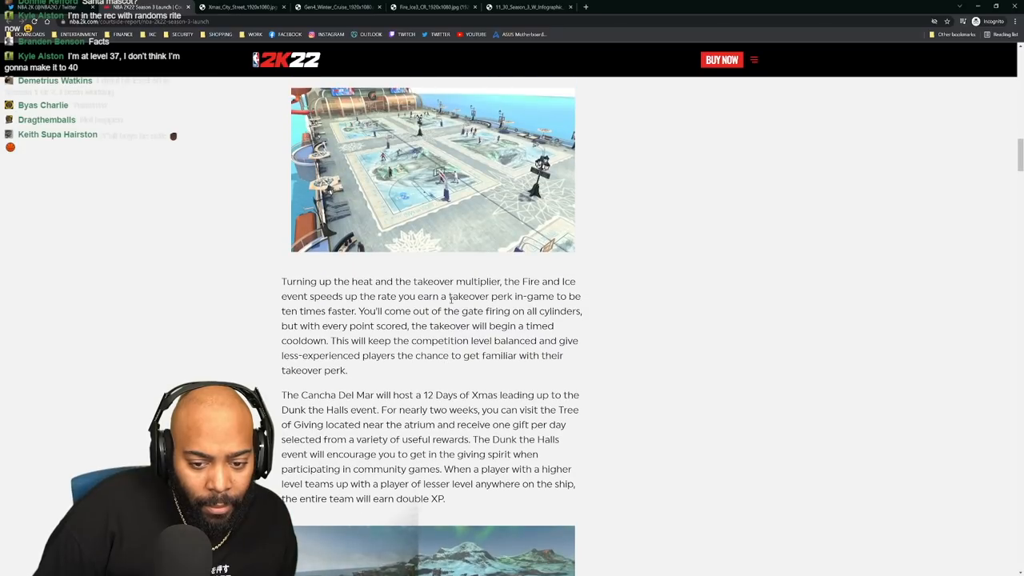
scroll("up", 3)
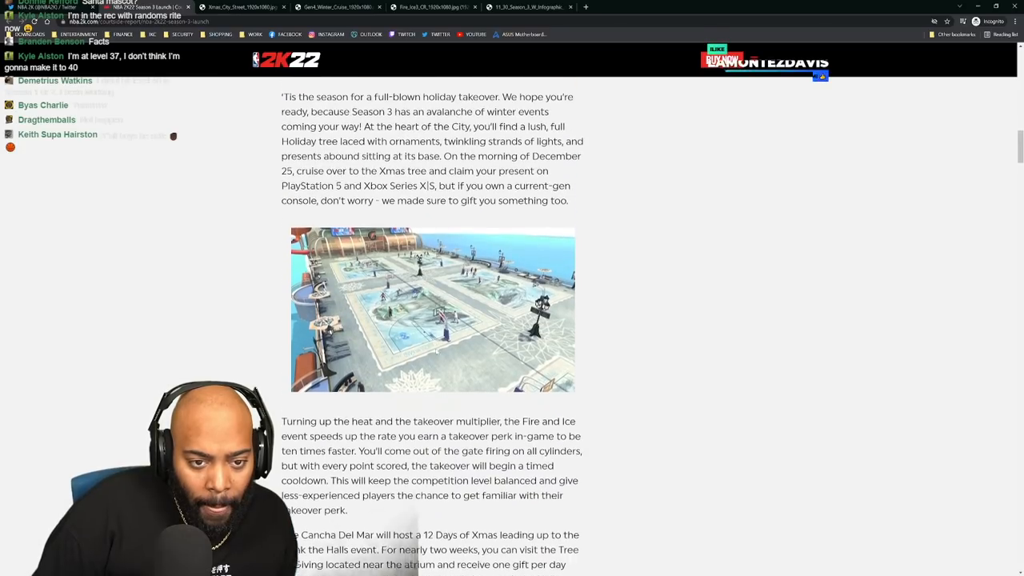
scroll("up", 3)
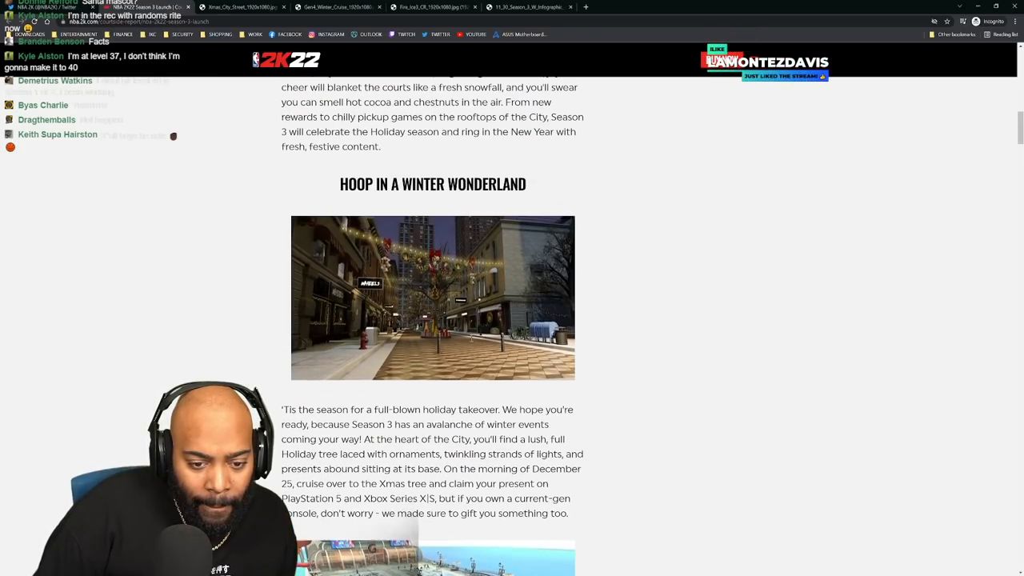
scroll("up", 3)
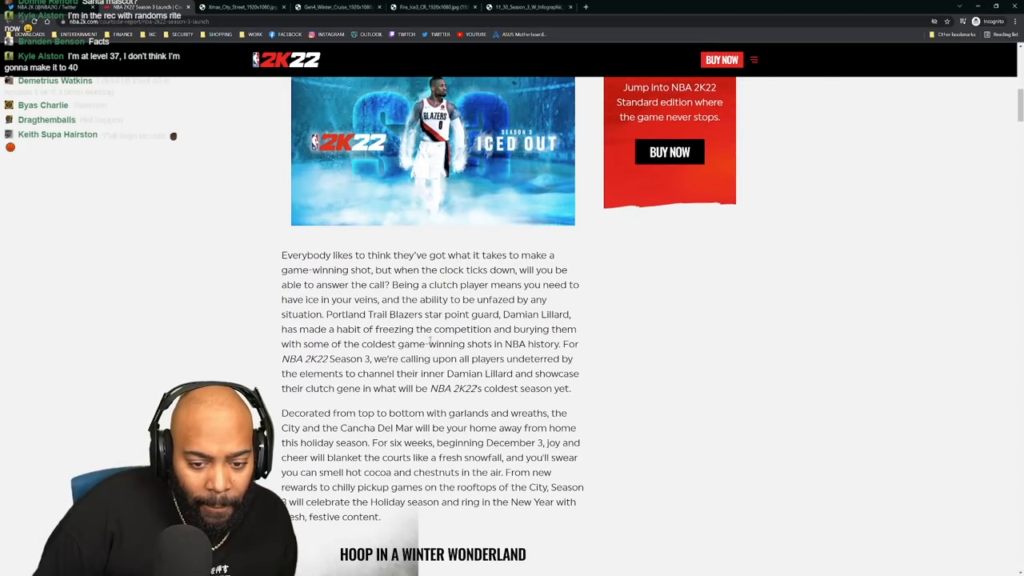
Scroll down to the Rooftops City Slam paragraph above the 2XP Coin Update heading.
scroll("down", 3)
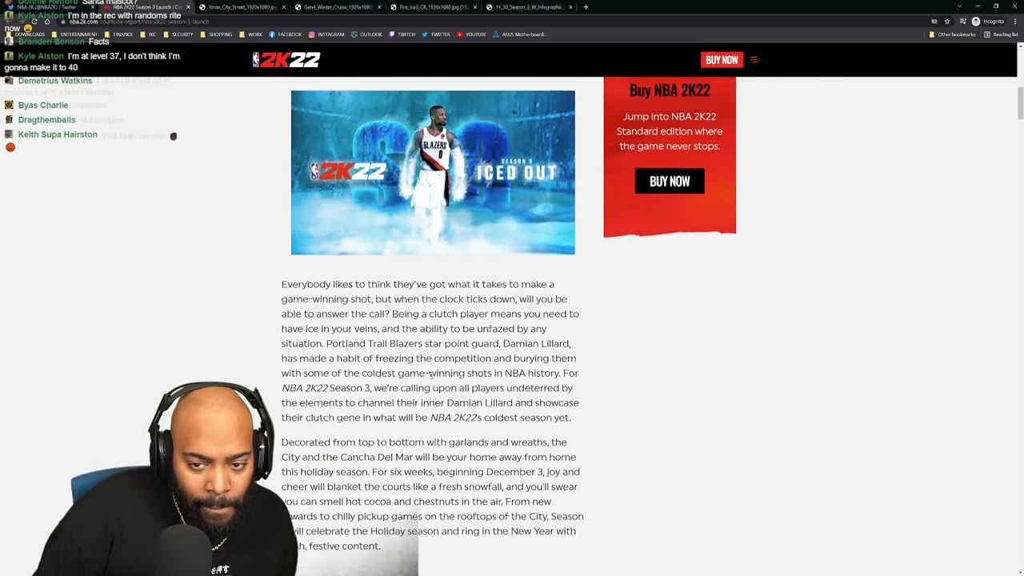
scroll("down", 3)
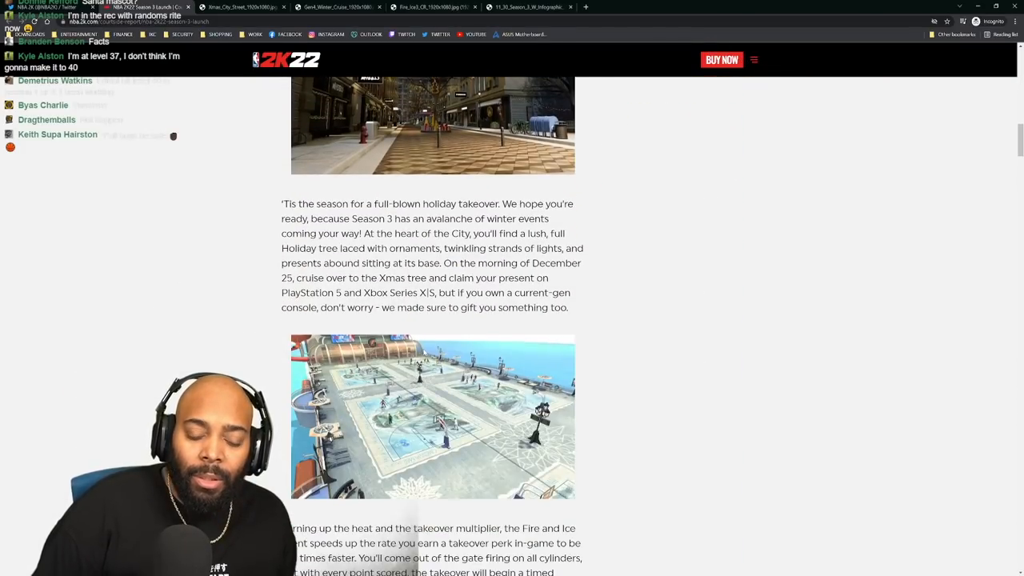
scroll("down", 3)
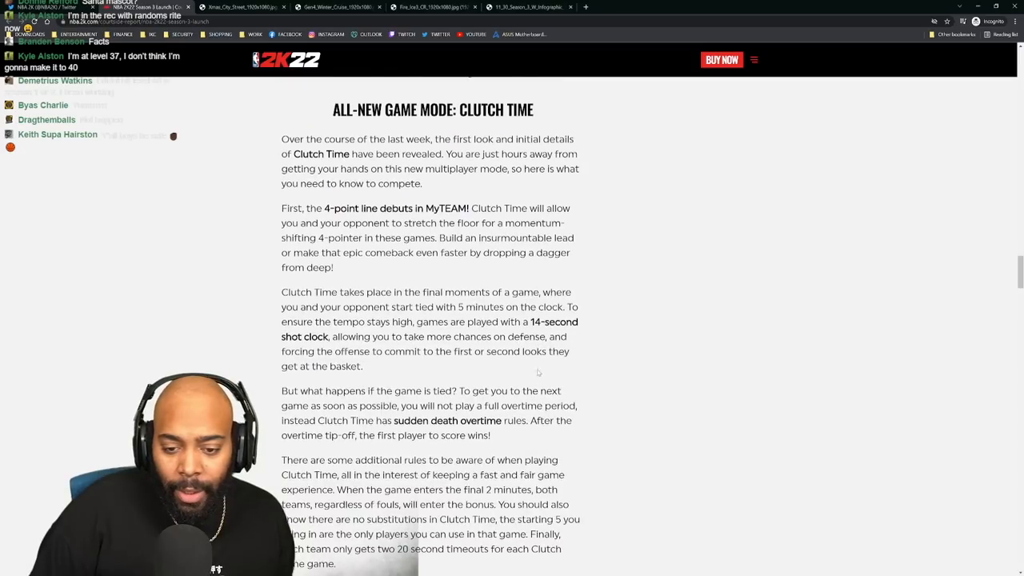
scroll("down", 3)
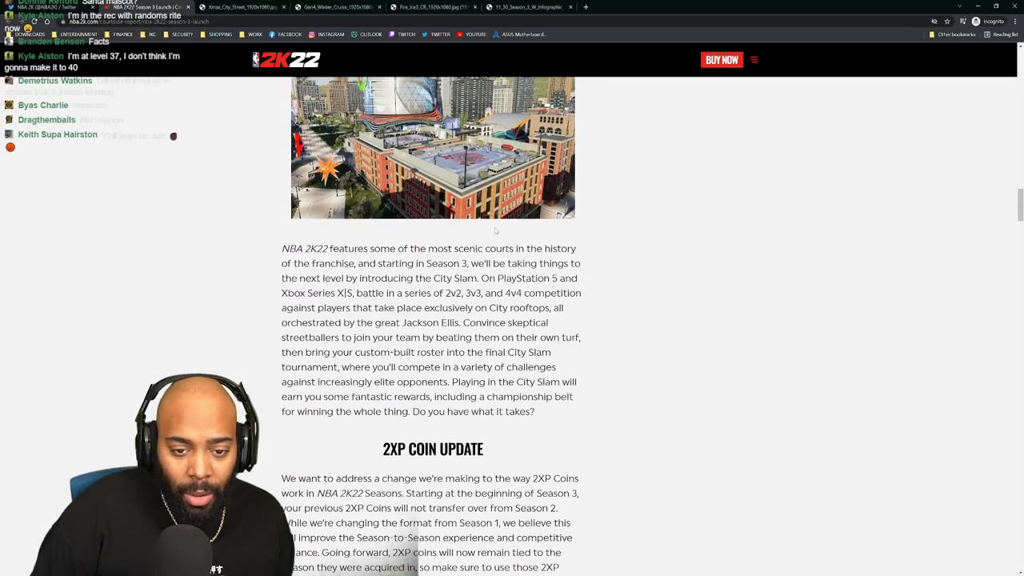
Scroll down past the 2XP Coin Update and Fresh Rewards text to the Clutch Time heading.
scroll("down", 3)
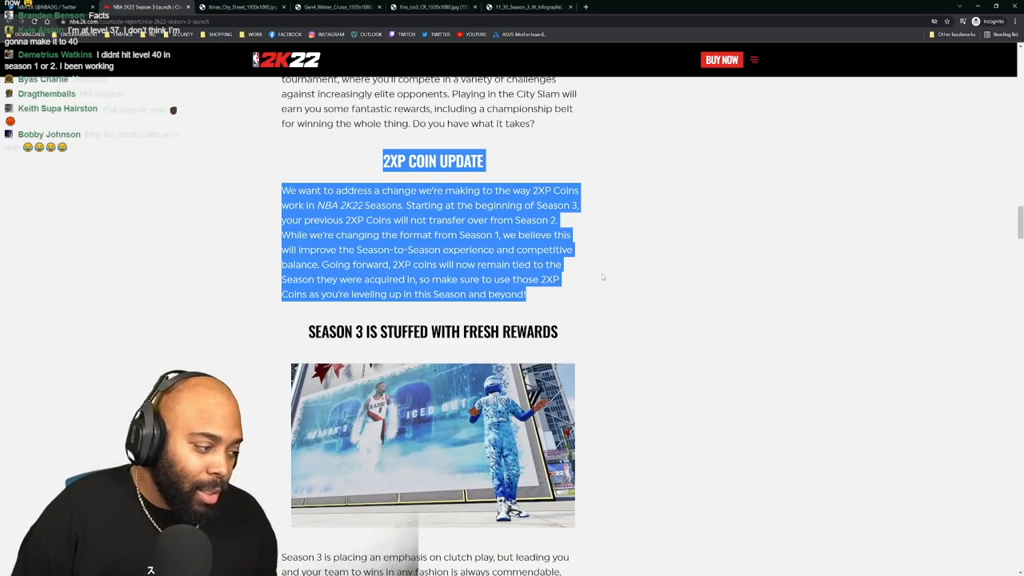
mouse_move(643, 288)
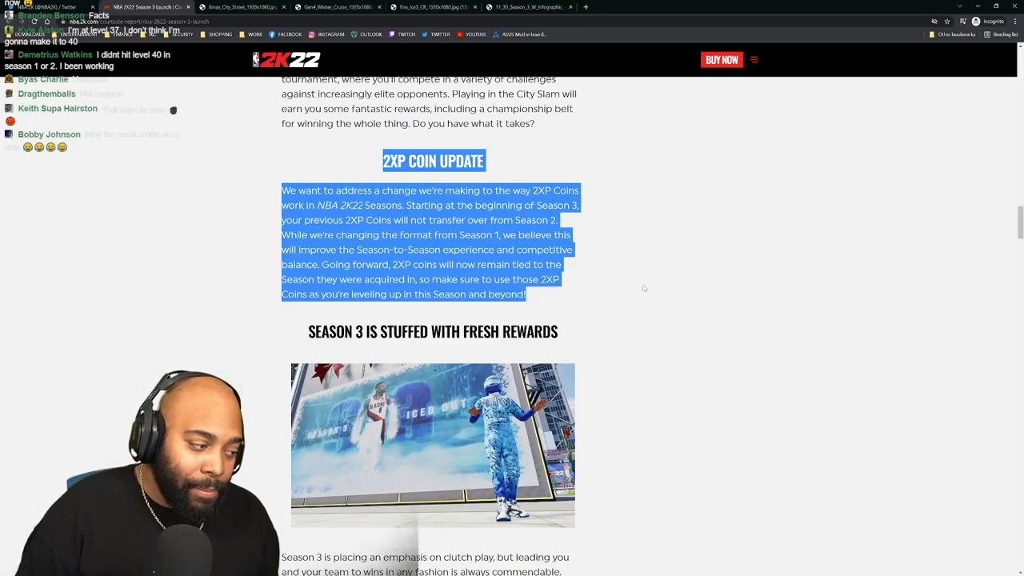
scroll("down", 3)
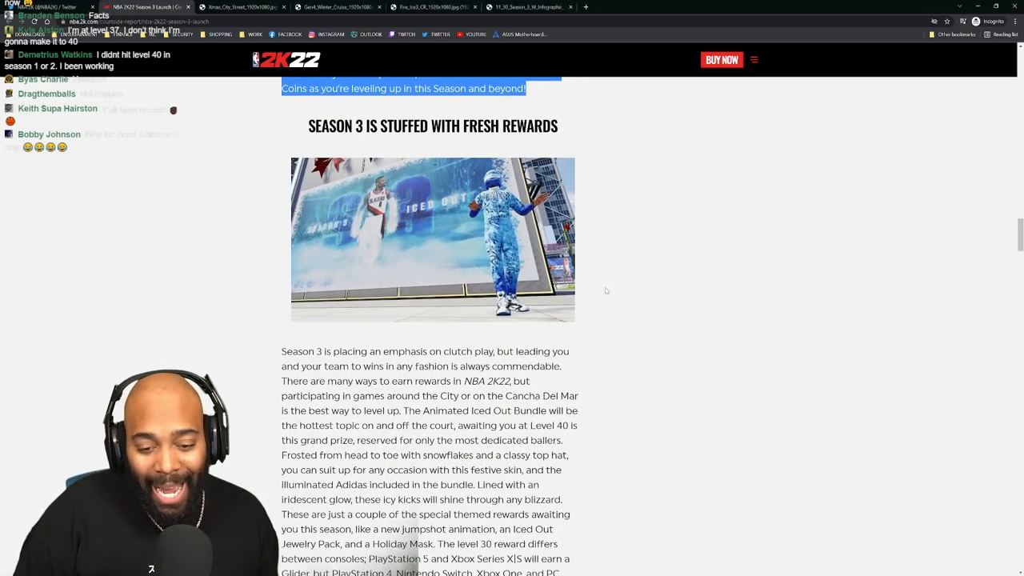
scroll("down", 3)
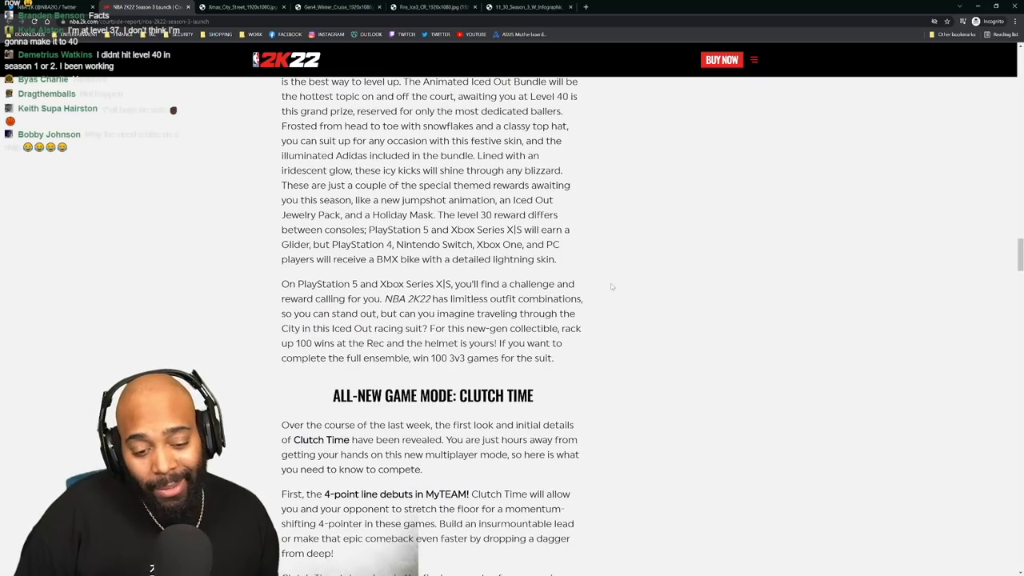